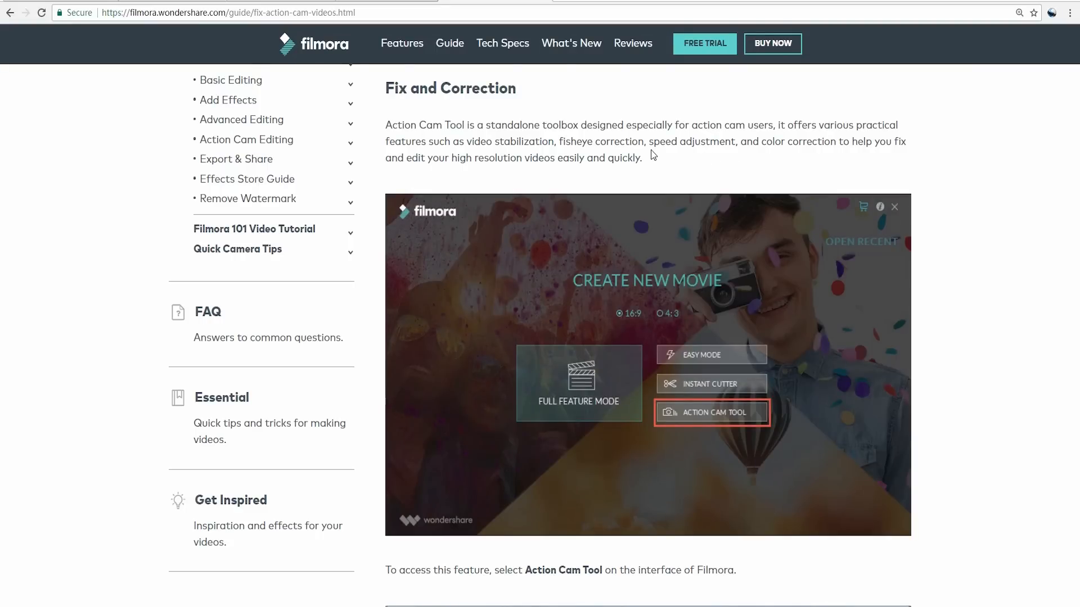
# Read down the Action Cam guide, then go to the Filmora home page via the header logo
pyautogui.scroll(-3)
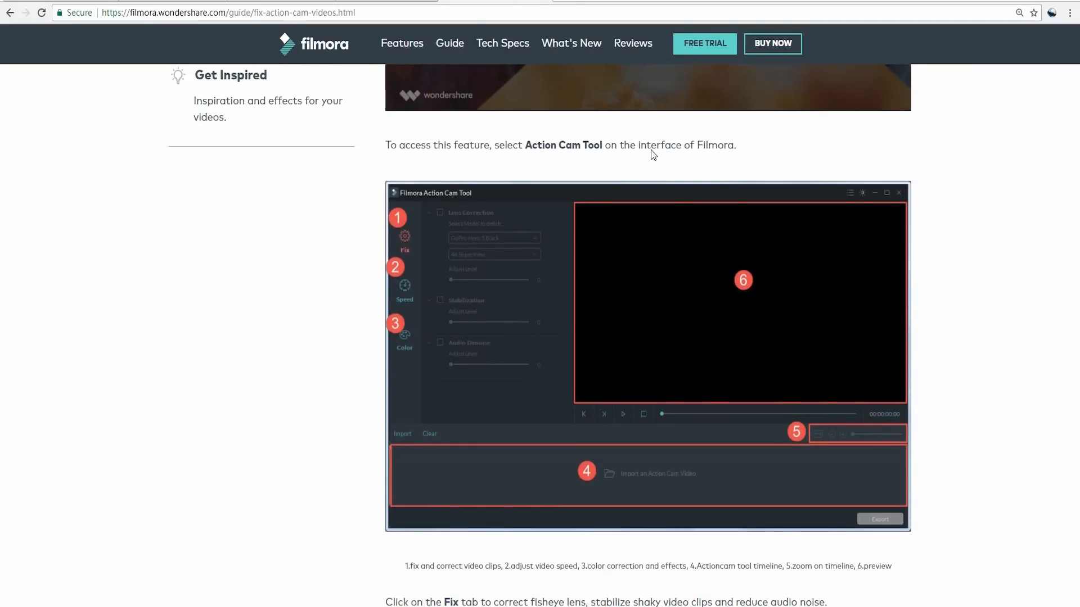
pyautogui.moveTo(360, 58)
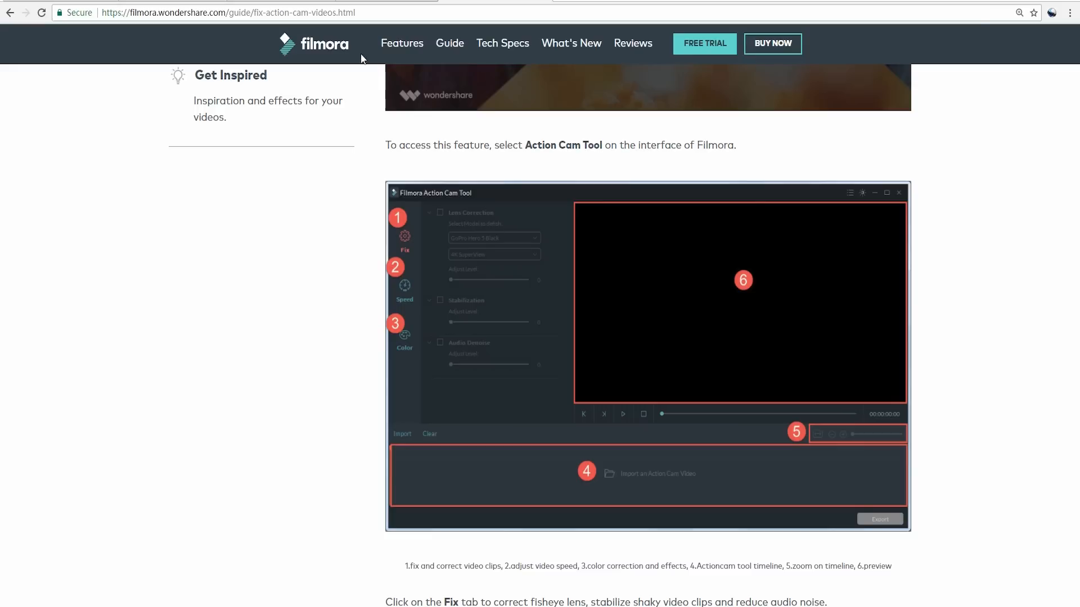
pyautogui.moveTo(343, 52)
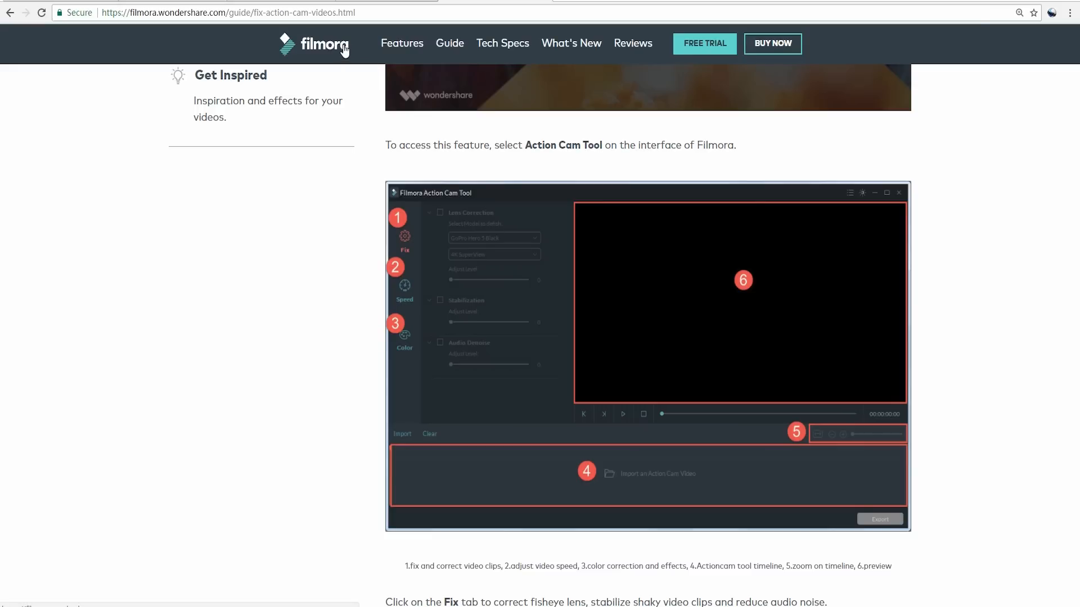
pyautogui.click(319, 45)
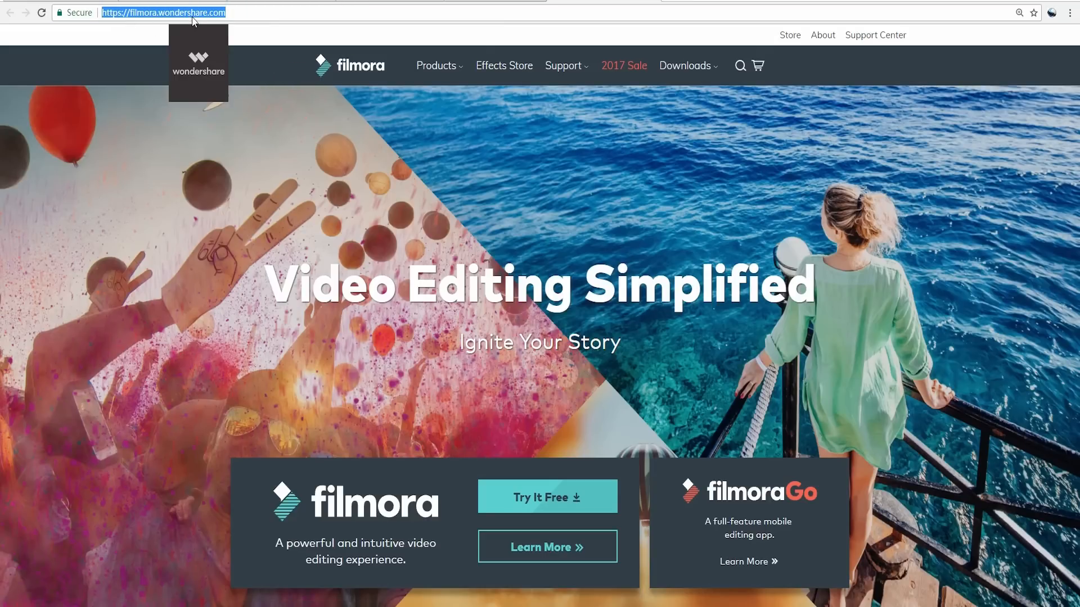
pyautogui.moveTo(781, 221)
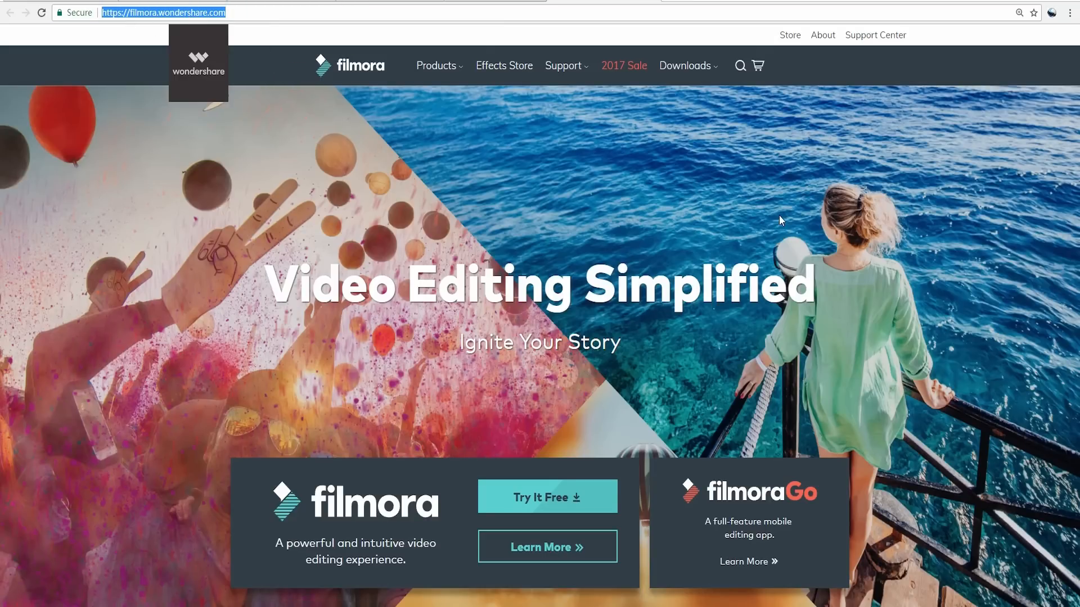
# Scroll the Filmora home page before returning to the desktop
pyautogui.scroll(-3)
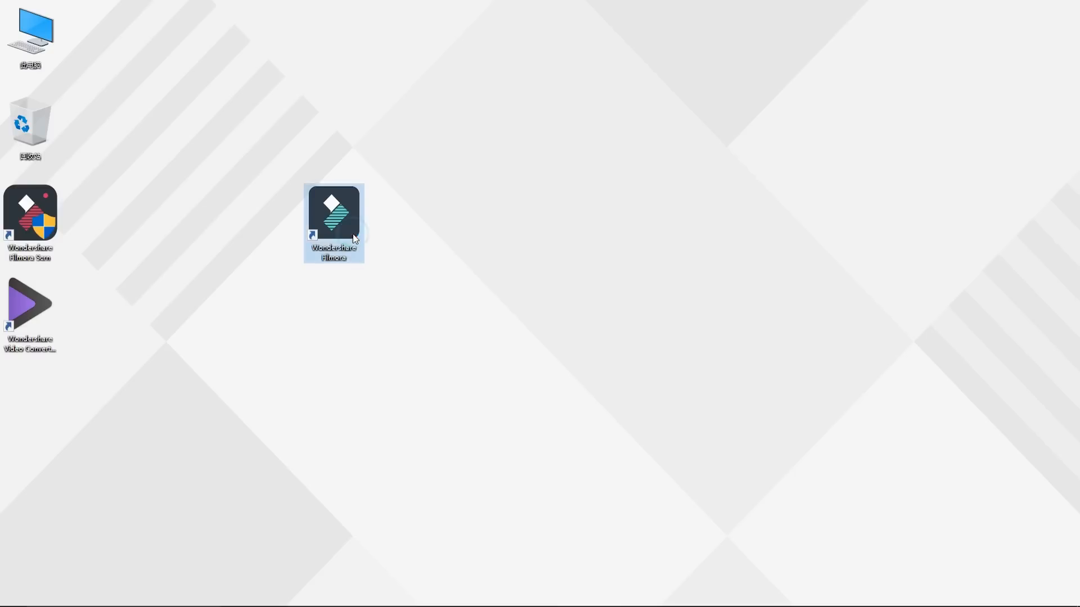
# Launch Filmora and enter the Action Cam Tool with a 16:9 widescreen project
pyautogui.doubleClick(335, 214)
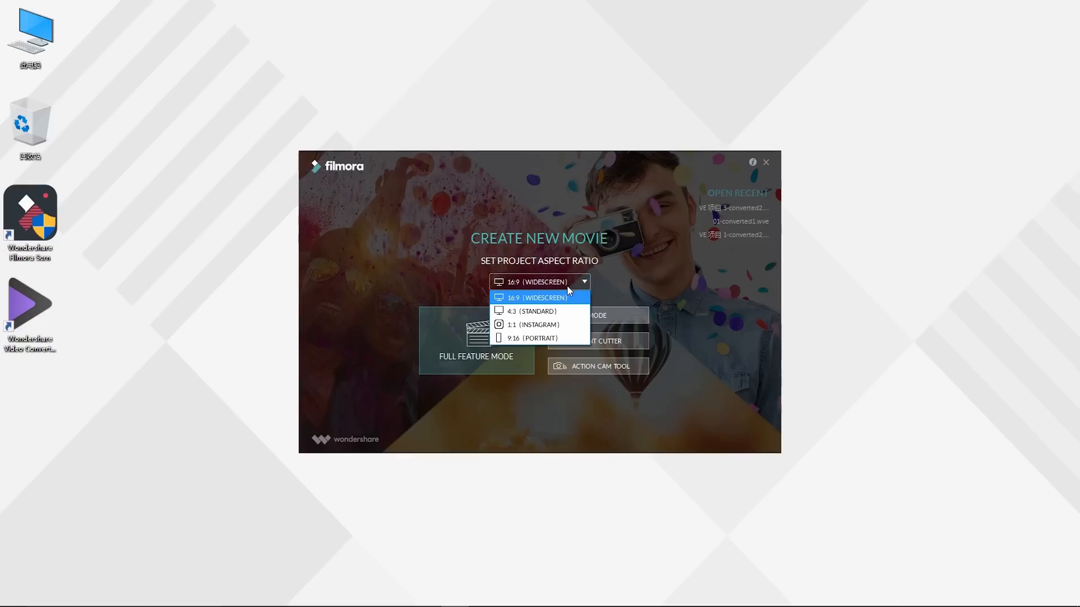
pyautogui.moveTo(558, 309)
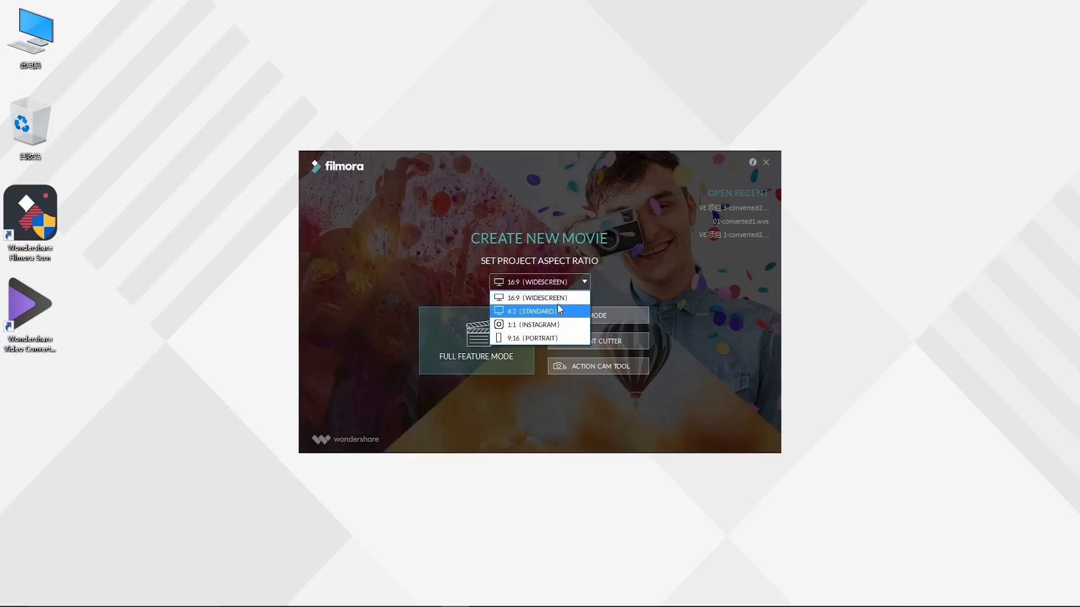
pyautogui.click(540, 297)
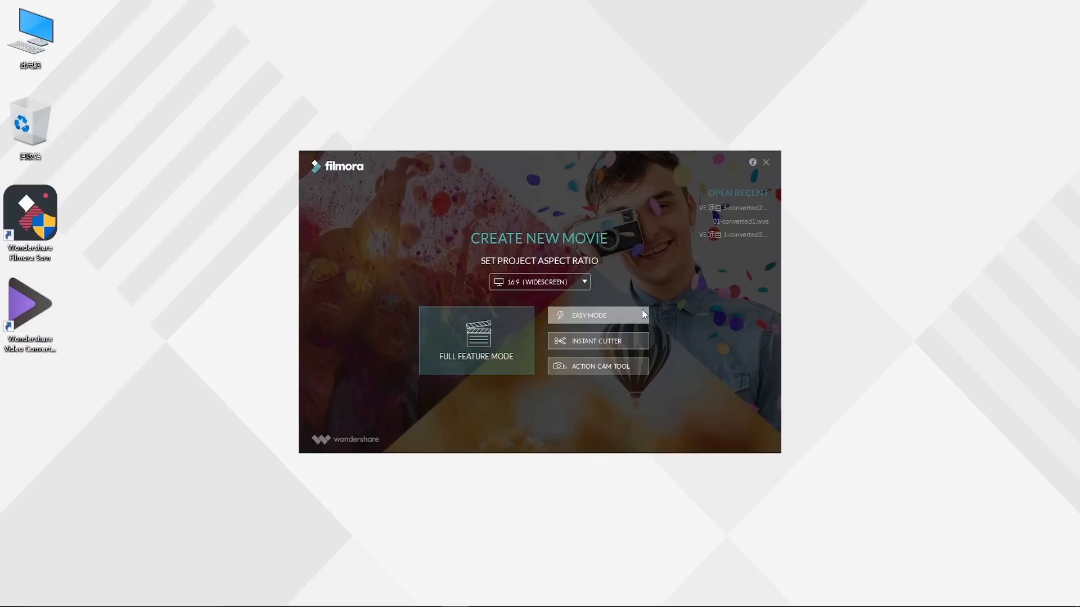
pyautogui.moveTo(623, 346)
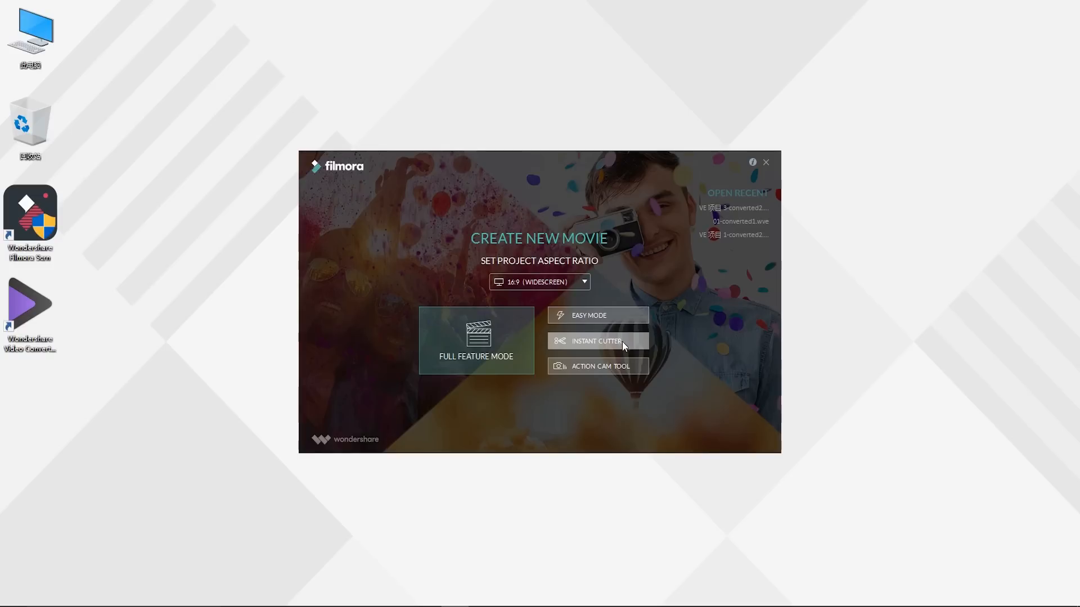
pyautogui.moveTo(619, 372)
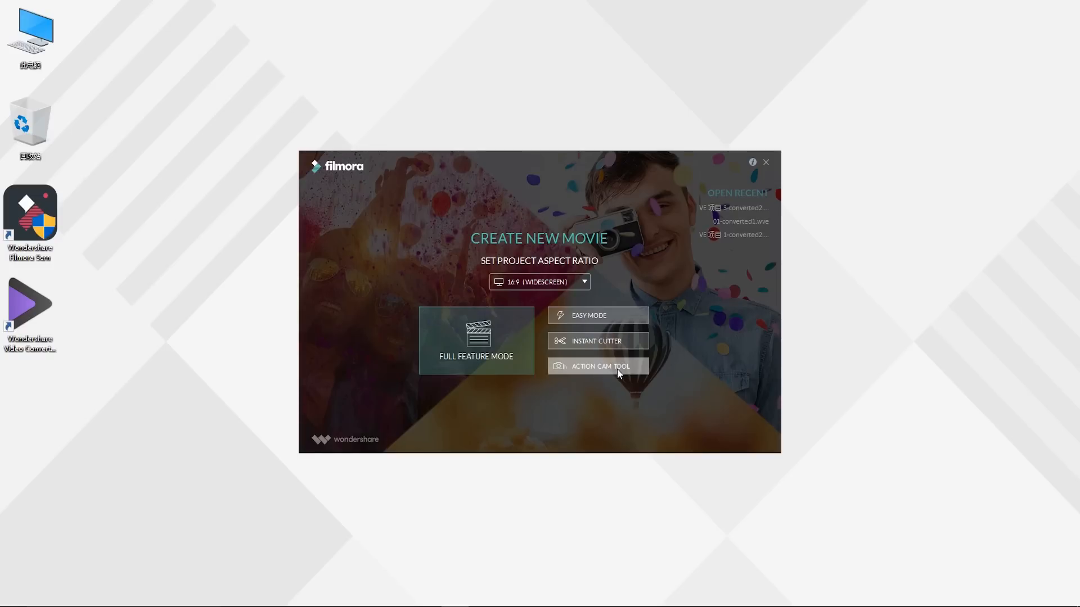
pyautogui.moveTo(546, 382)
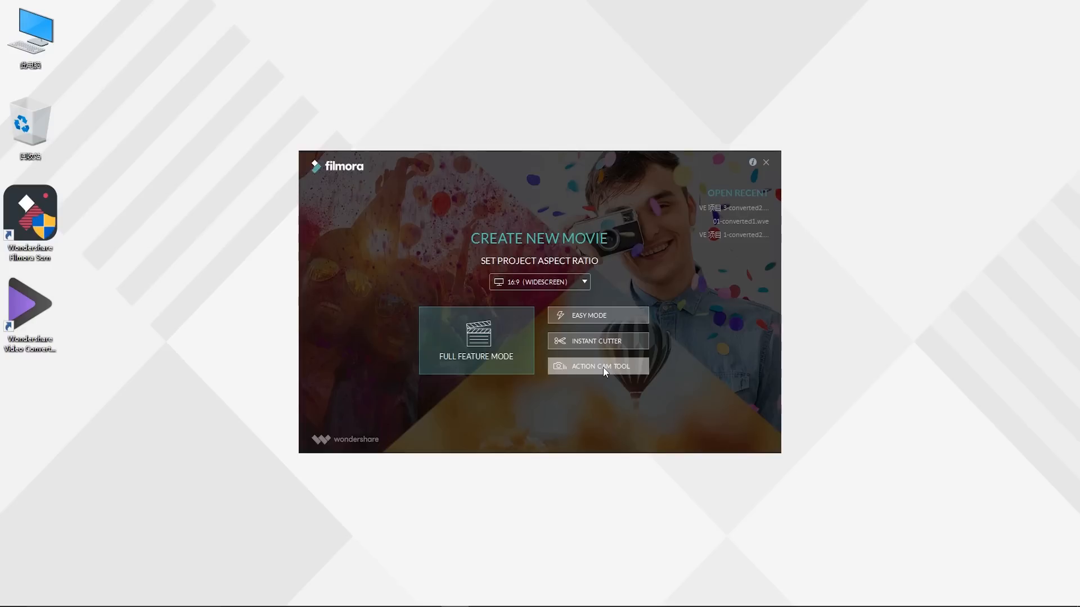
pyautogui.moveTo(616, 373)
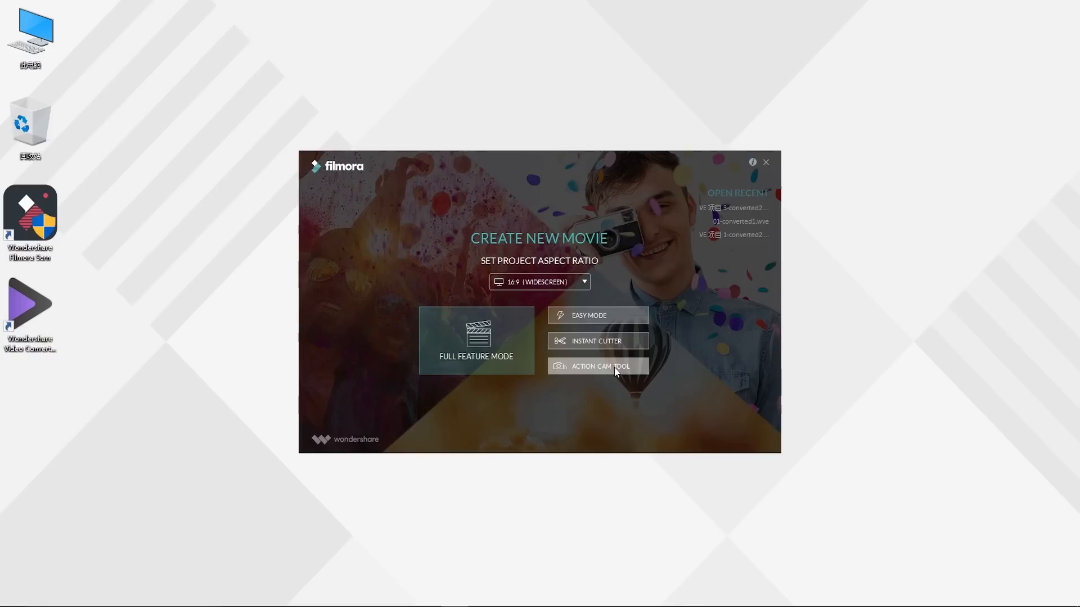
pyautogui.click(599, 366)
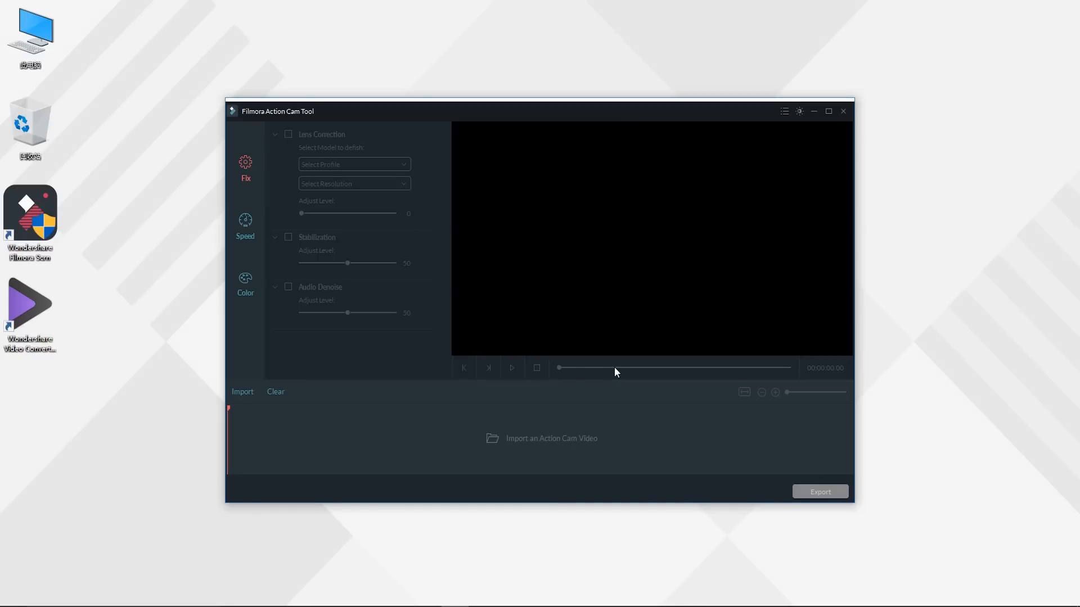
# Import GOPR2295.MP4 from the gopro folder into the Action Cam Tool
pyautogui.click(243, 391)
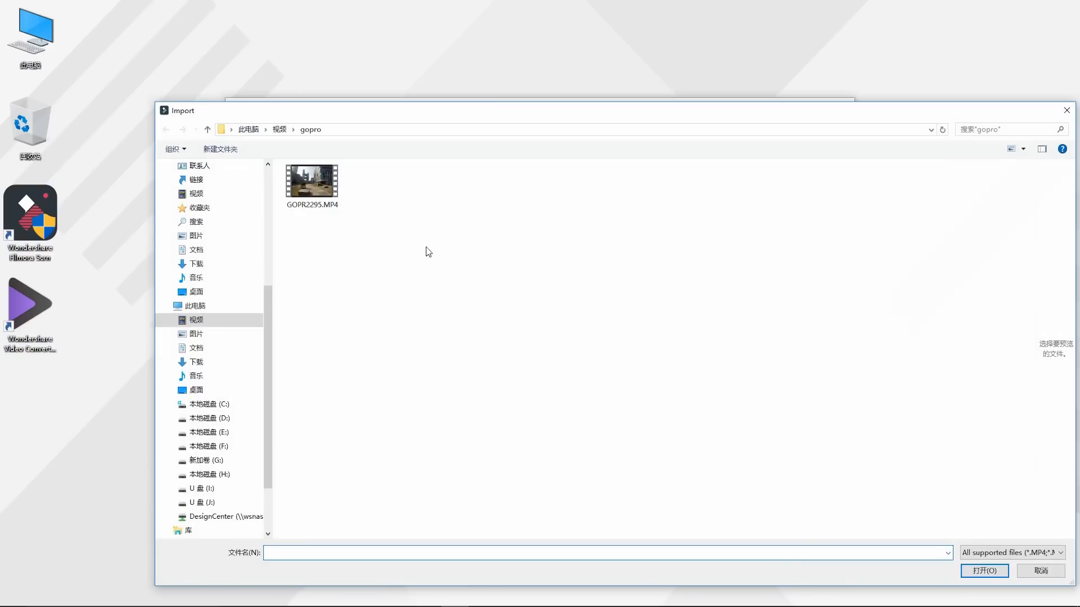
pyautogui.doubleClick(310, 180)
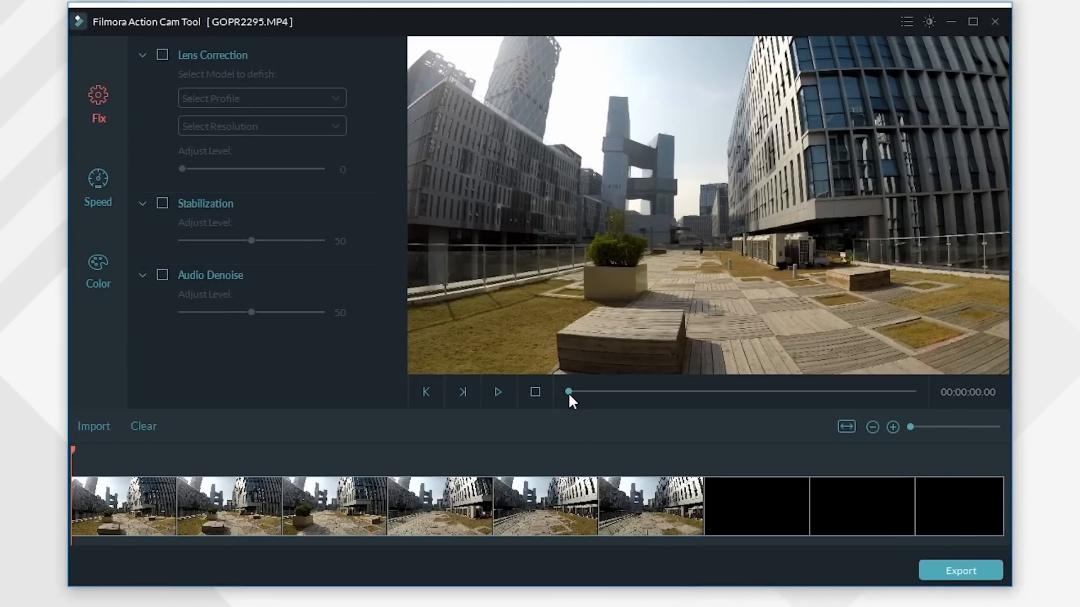
pyautogui.click(498, 391)
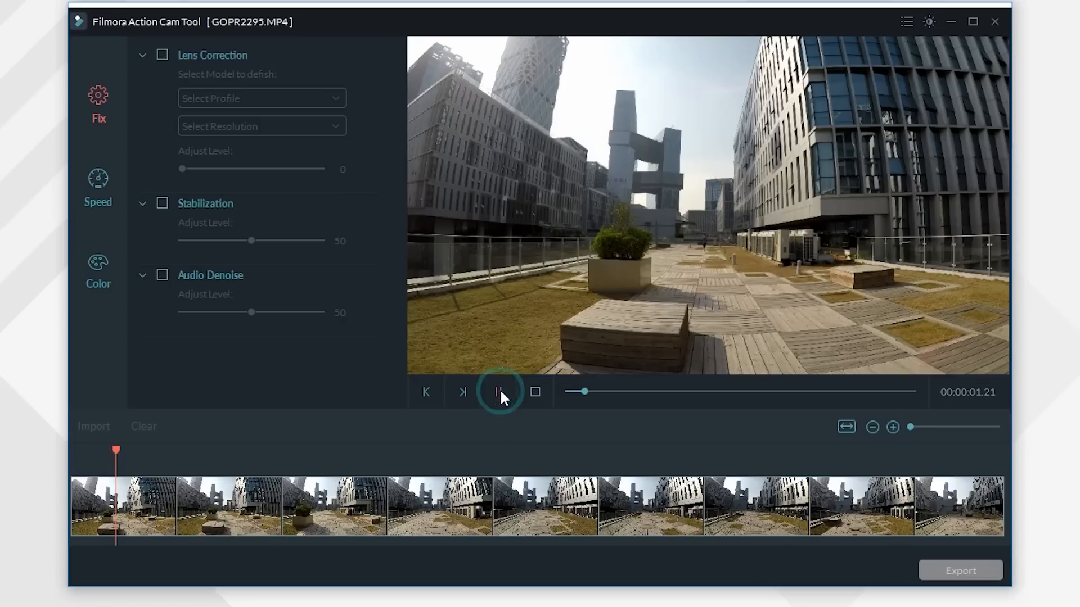
pyautogui.click(499, 391)
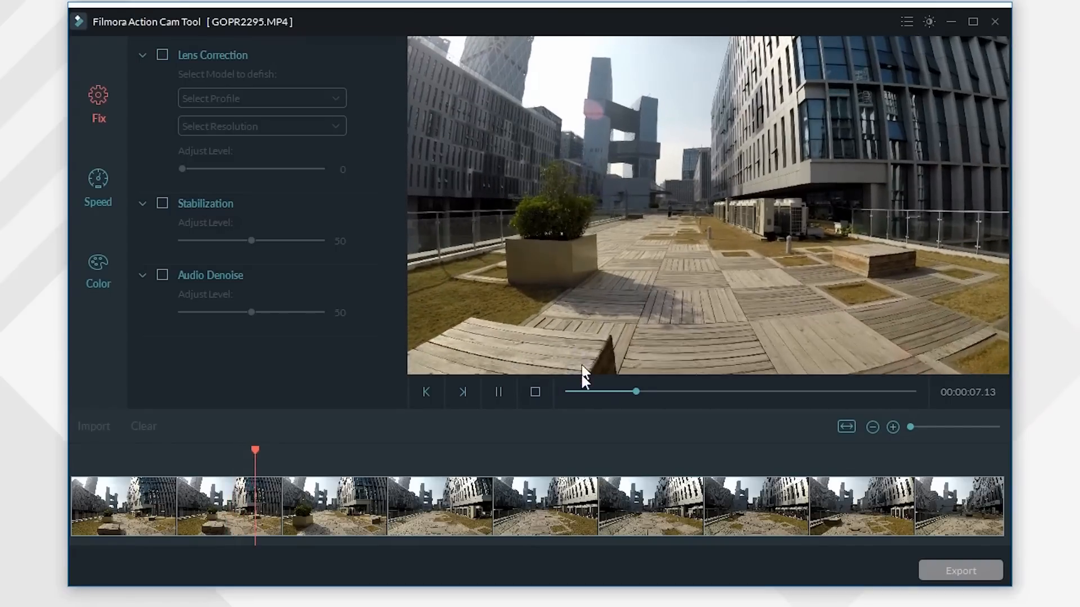
pyautogui.click(499, 391)
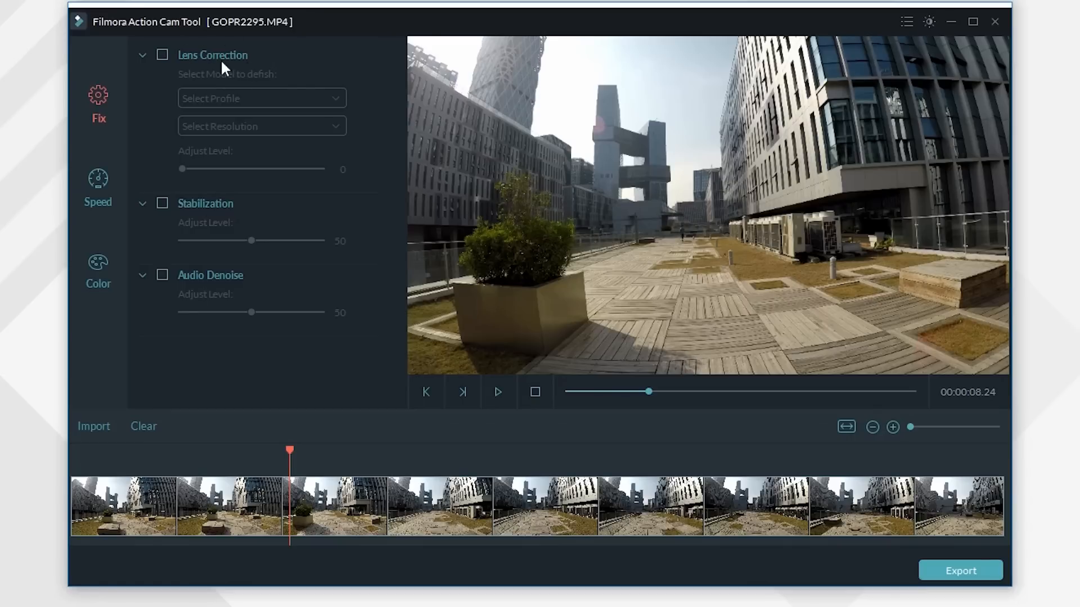
# Enable lens correction with the GoPro Hero 5 Black 4K Wide profile and preview the clip
pyautogui.click(161, 54)
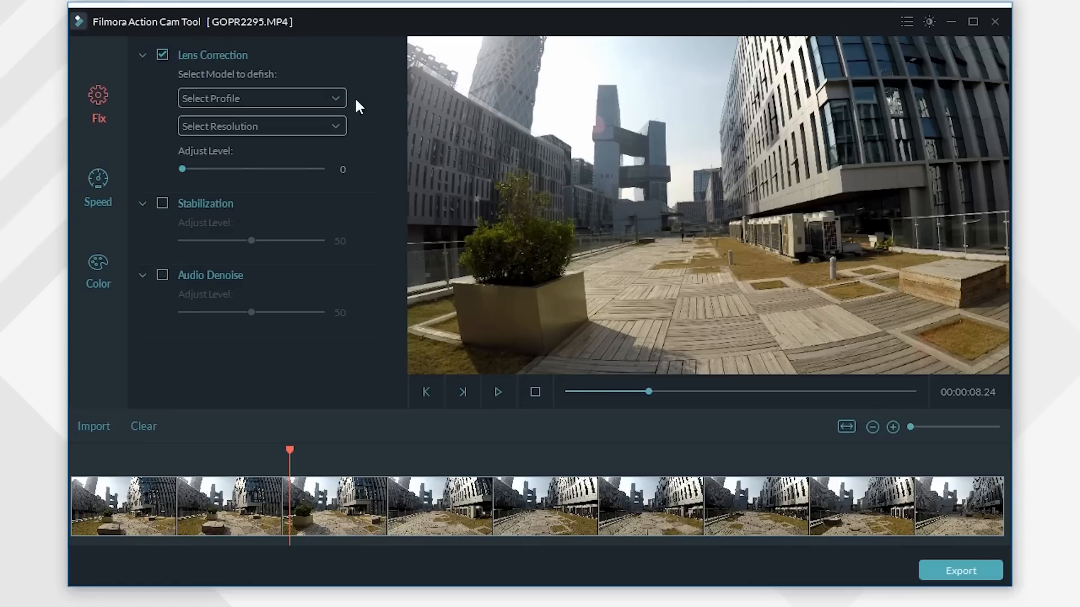
pyautogui.click(261, 98)
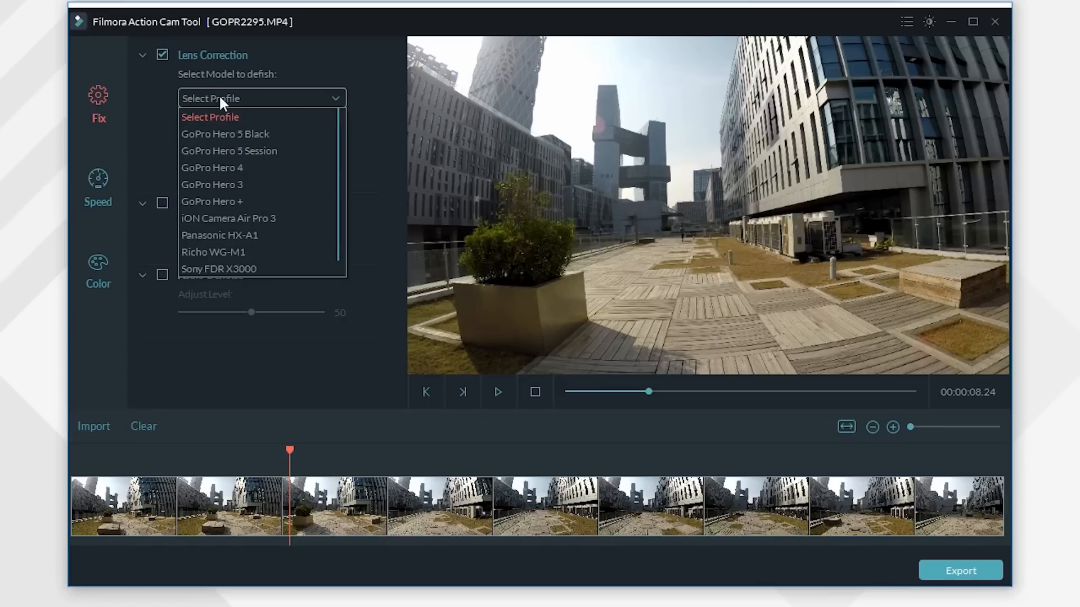
pyautogui.moveTo(244, 137)
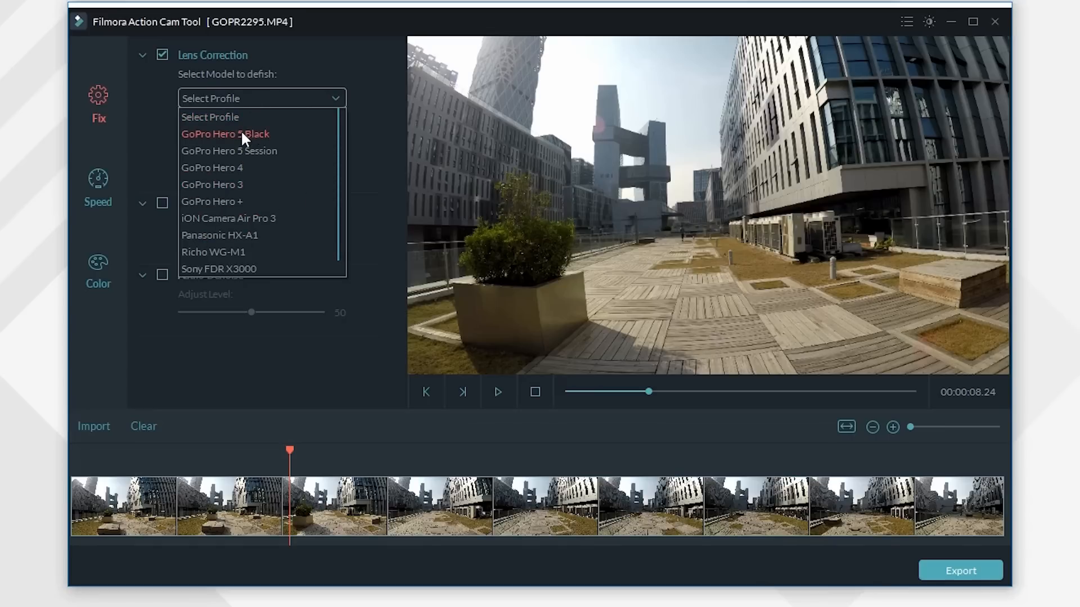
pyautogui.click(225, 134)
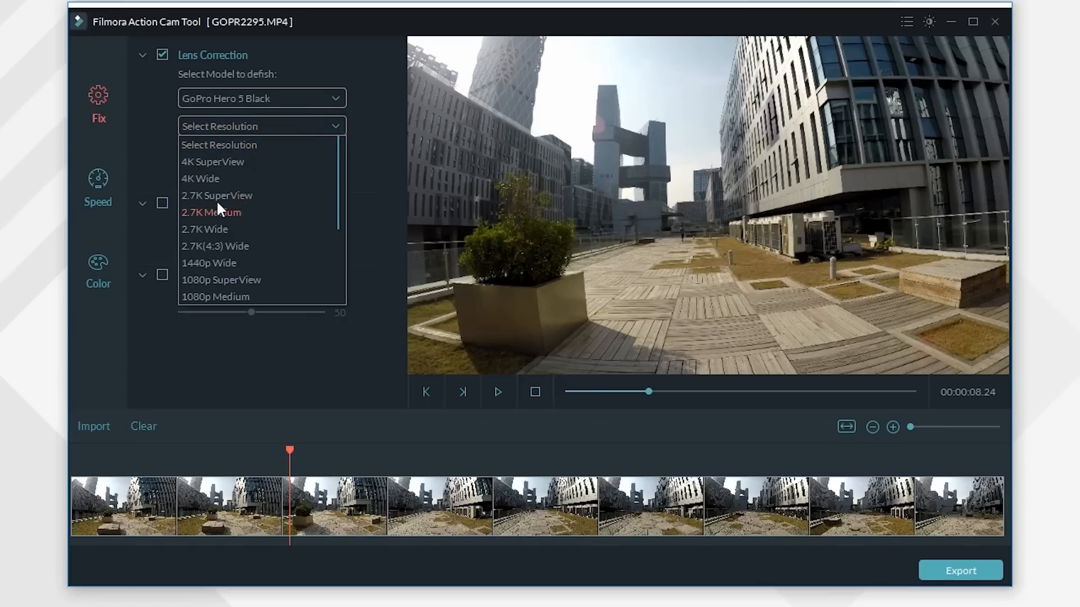
pyautogui.click(200, 178)
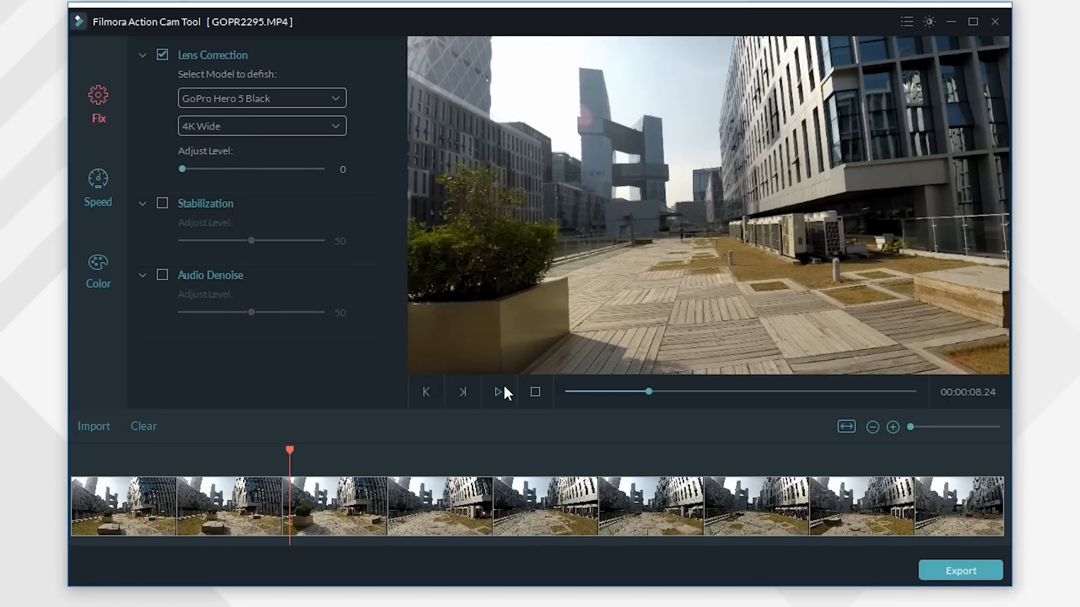
pyautogui.click(497, 392)
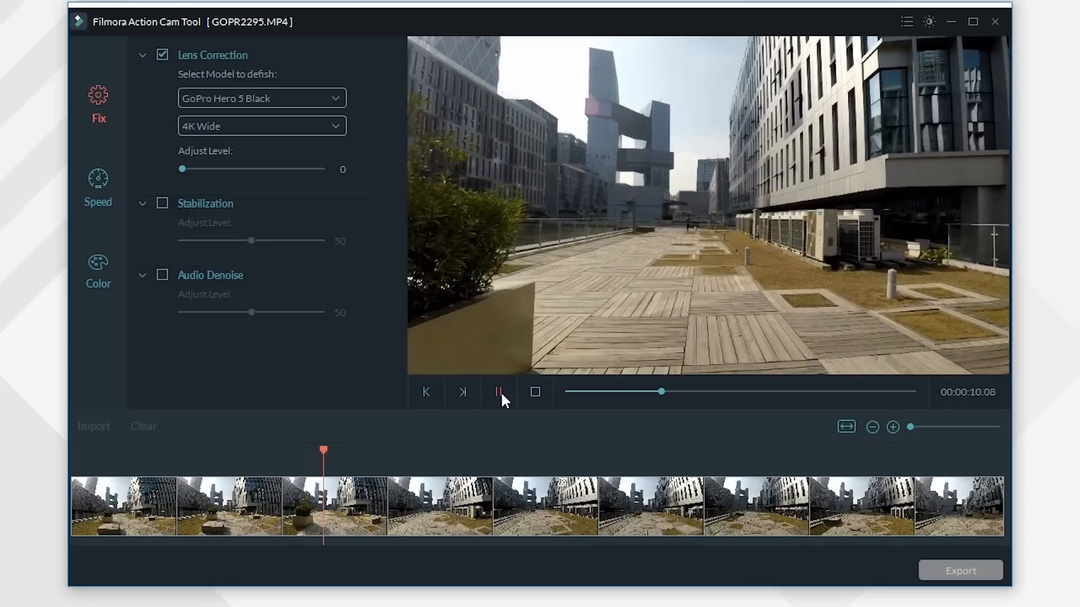
pyautogui.click(497, 392)
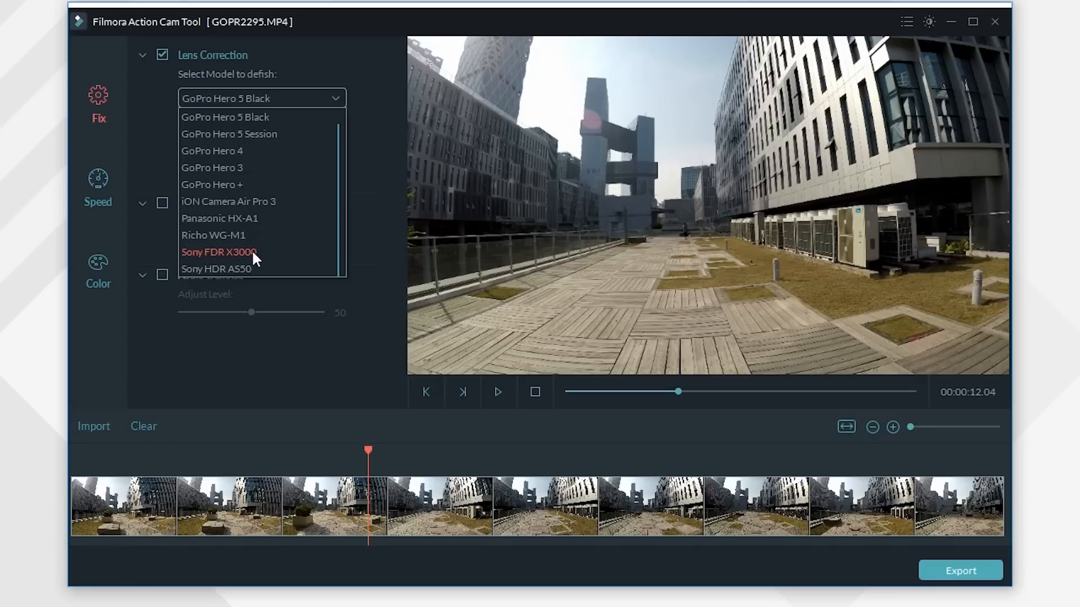
# Switch the lens profile to Sony FDR X3000 at 4K and adjust the correction level
pyautogui.click(219, 252)
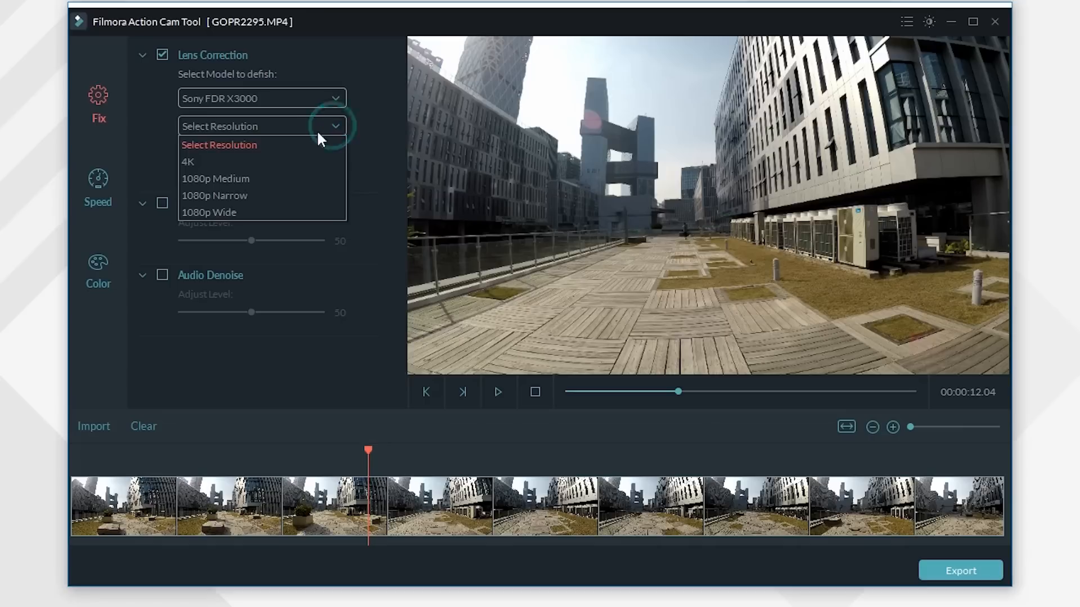
pyautogui.click(189, 162)
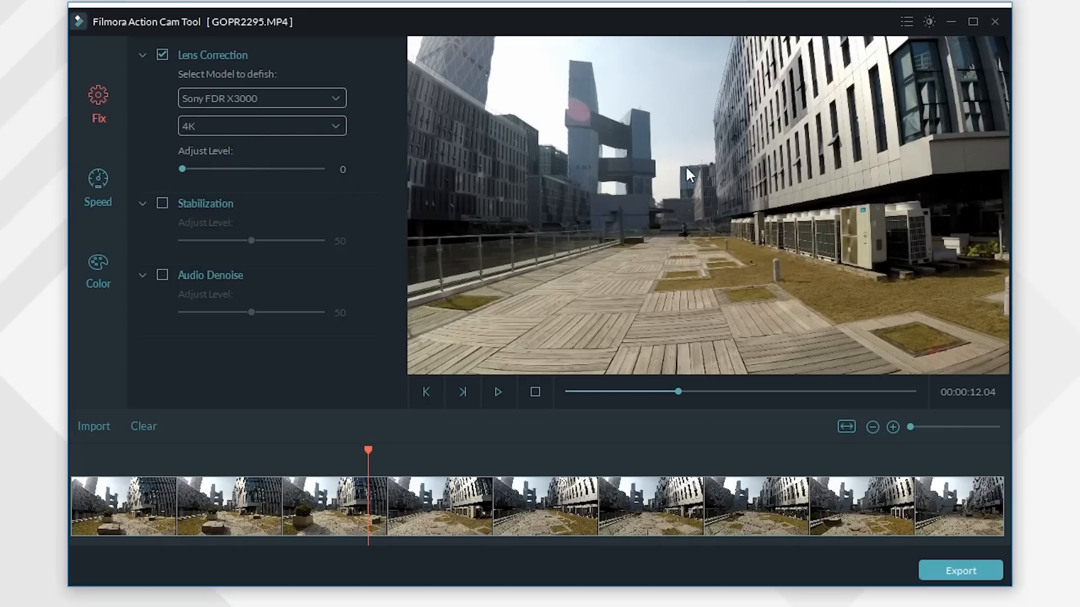
pyautogui.moveTo(182, 170)
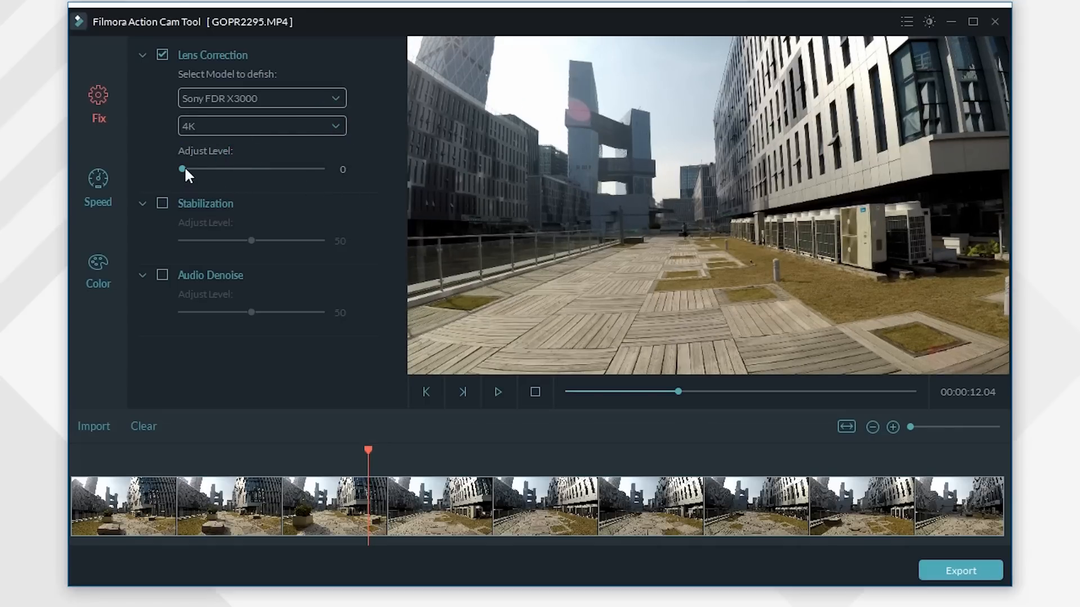
pyautogui.moveTo(181, 168); pyautogui.dragTo(277, 169)
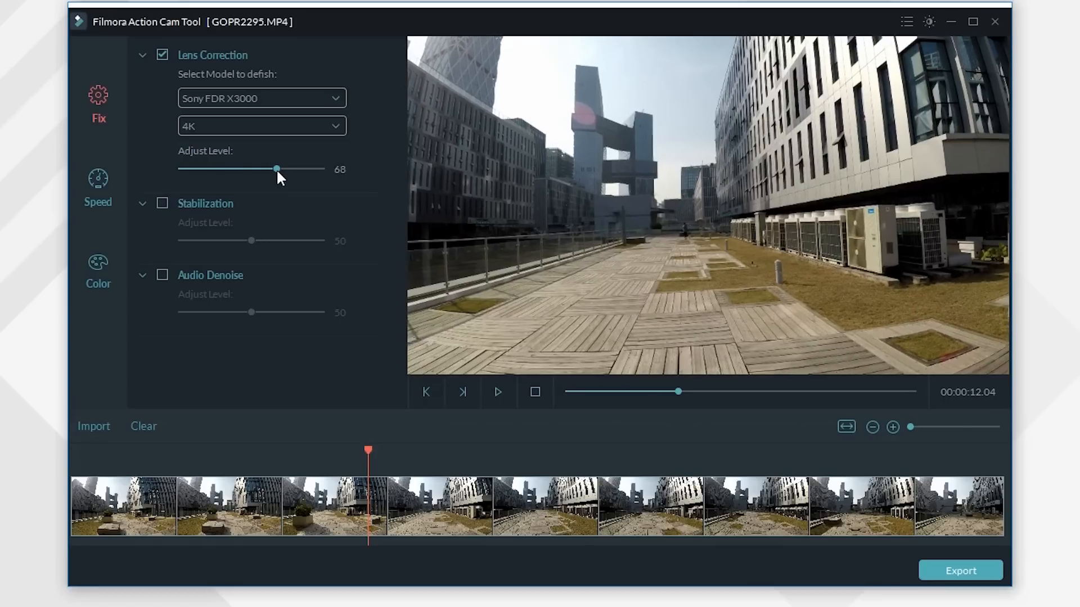
pyautogui.moveTo(277, 168); pyautogui.dragTo(229, 169)
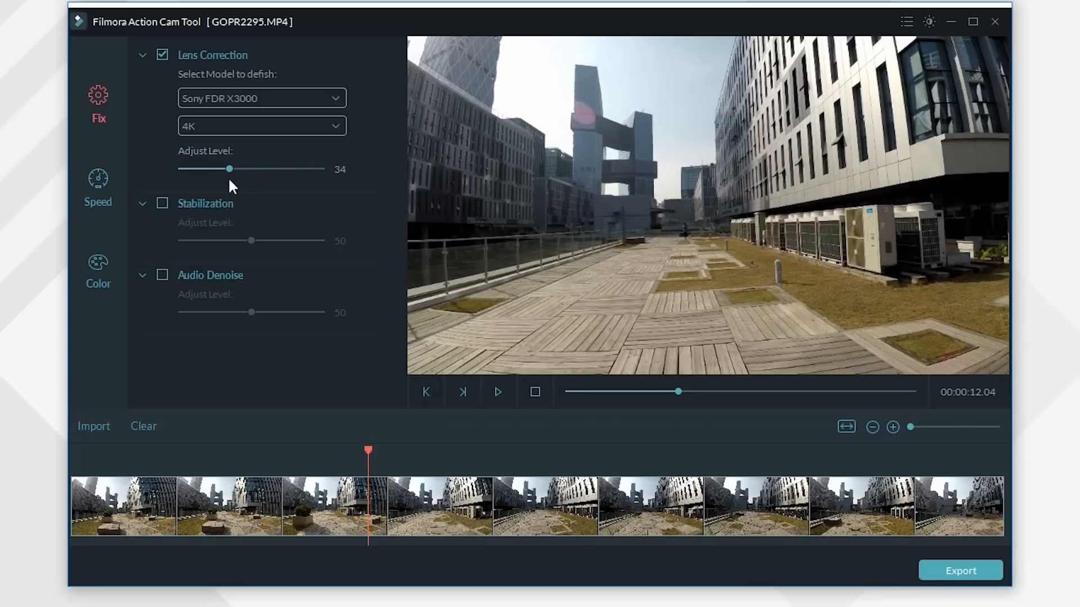
# Return the lens profile to GoPro Hero 5 Black 4K Wide and play the defished clip
pyautogui.moveTo(229, 168); pyautogui.dragTo(181, 169)
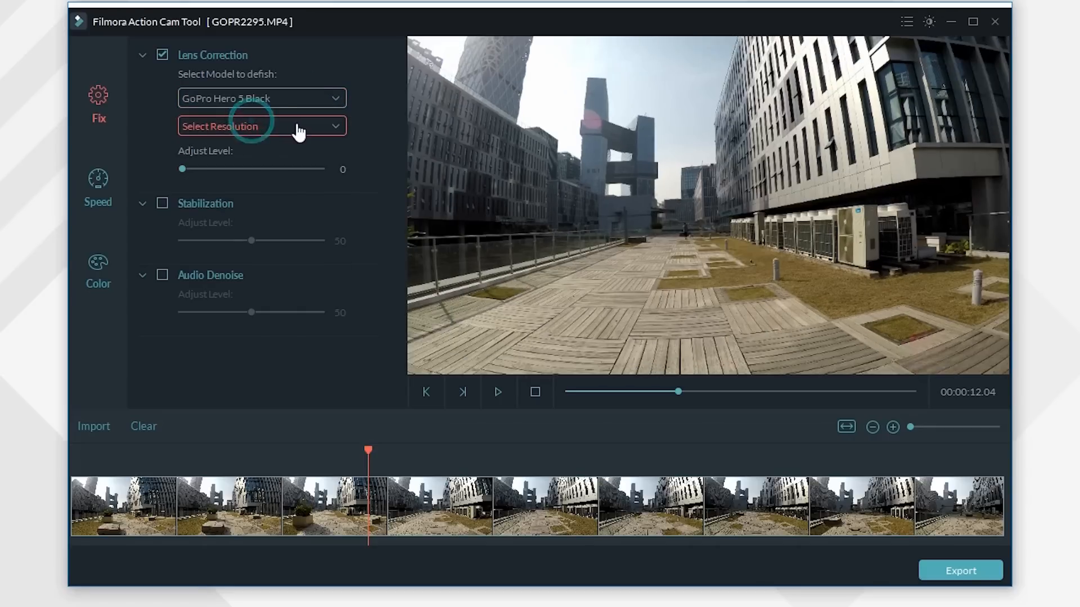
pyautogui.click(261, 126)
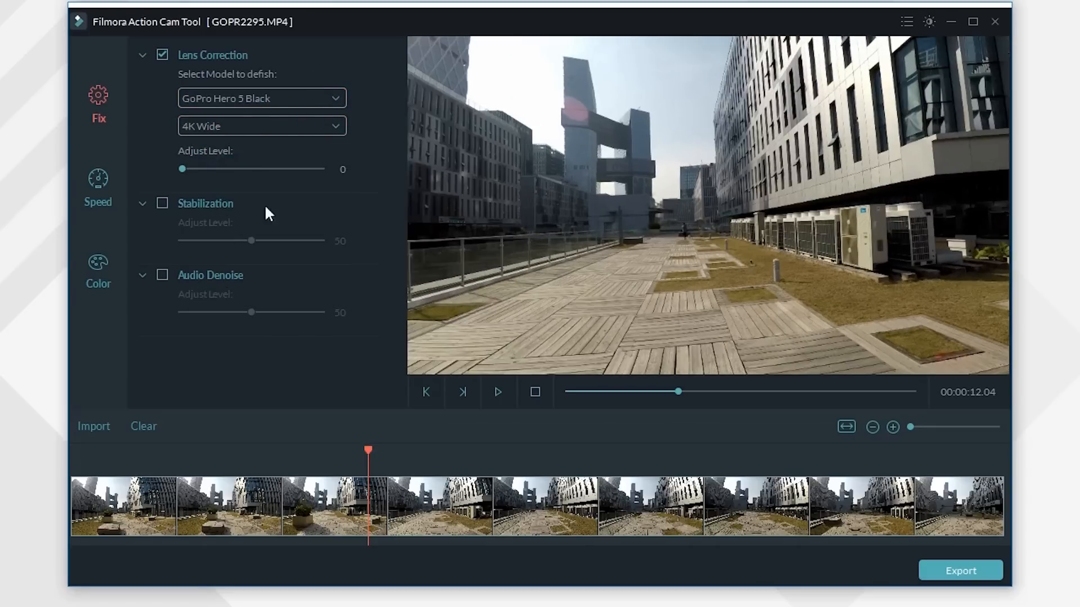
pyautogui.click(498, 391)
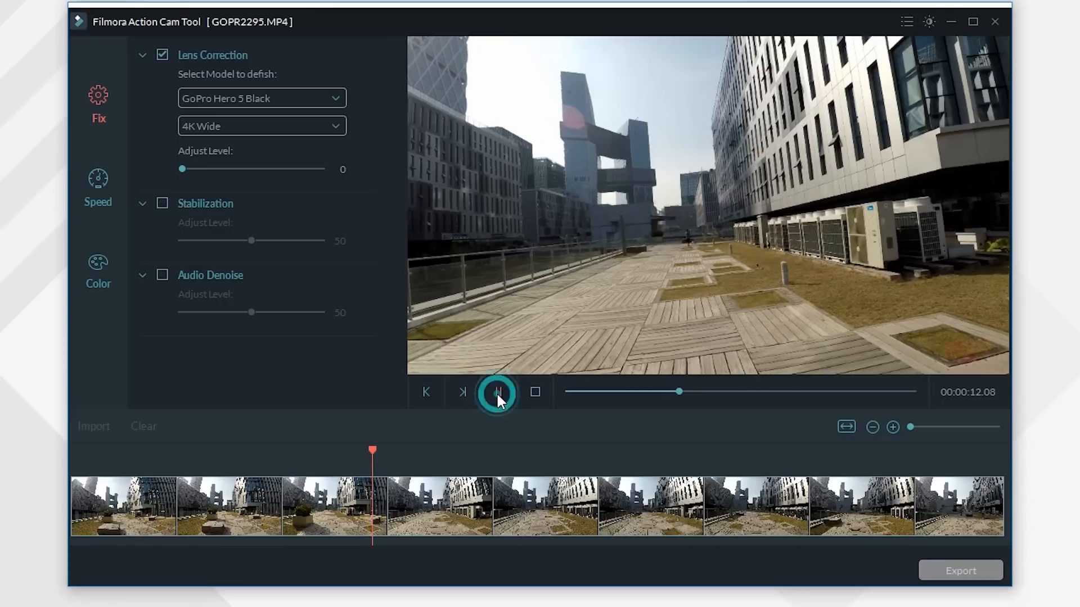
pyautogui.click(498, 391)
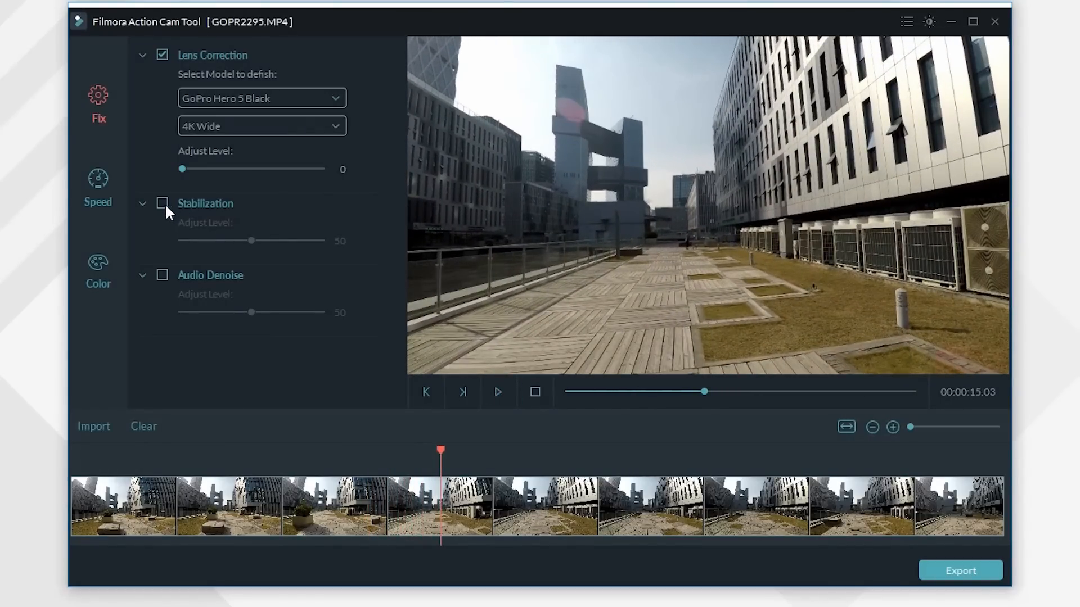
# Enable stabilization at level 14 and replay the clip from near the start to check it
pyautogui.click(162, 203)
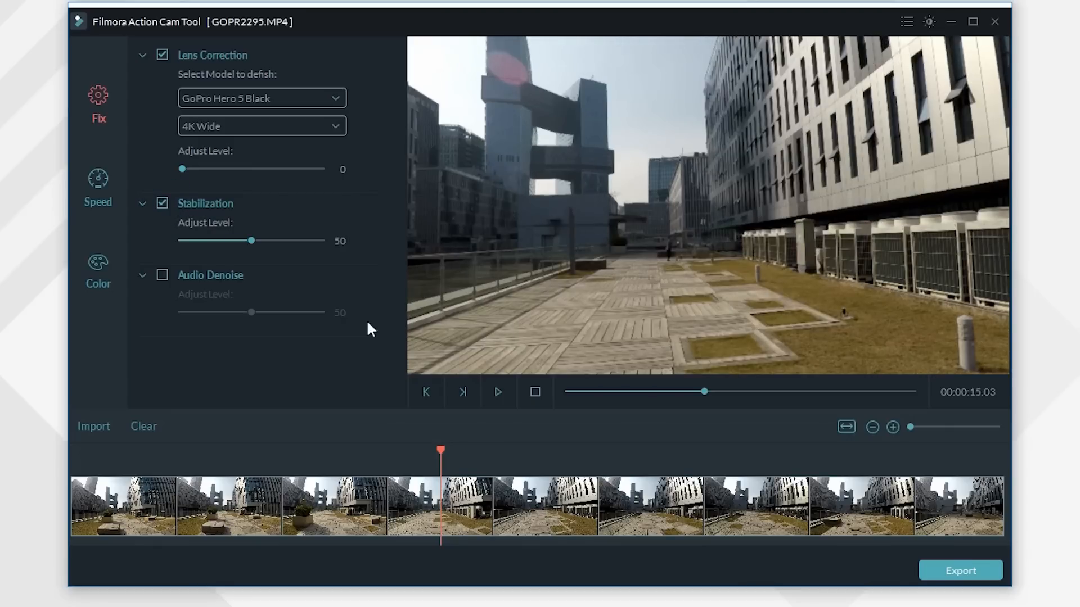
pyautogui.click(498, 393)
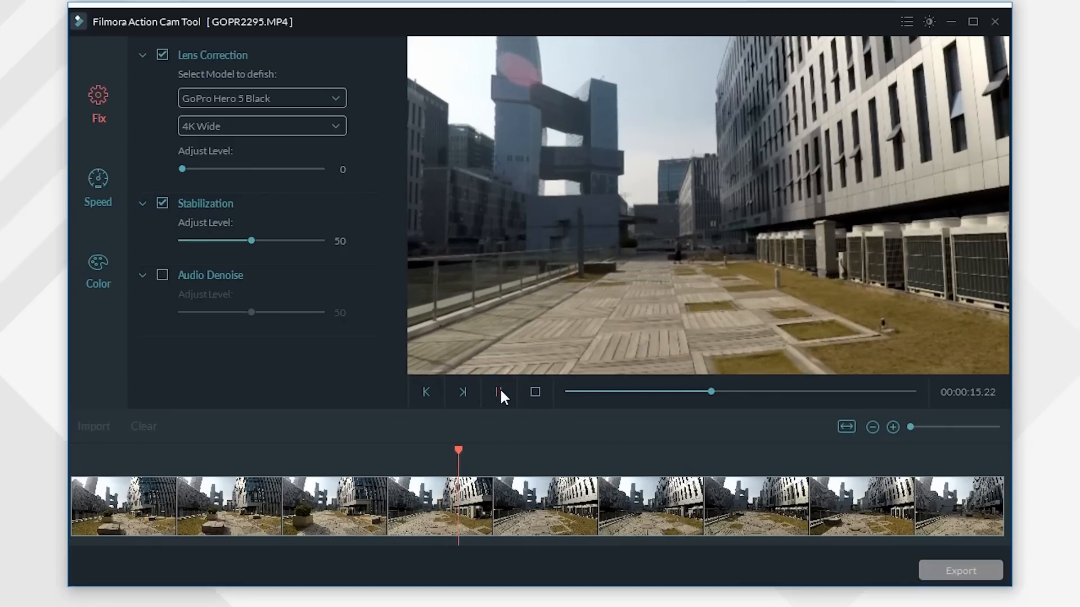
pyautogui.click(497, 393)
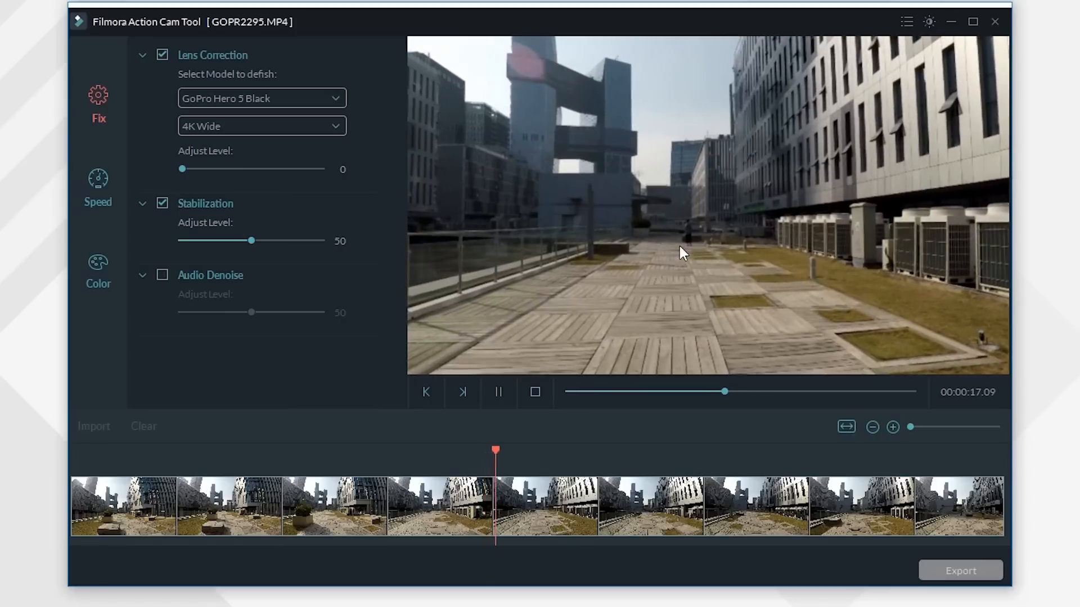
pyautogui.moveTo(250, 240); pyautogui.dragTo(210, 239)
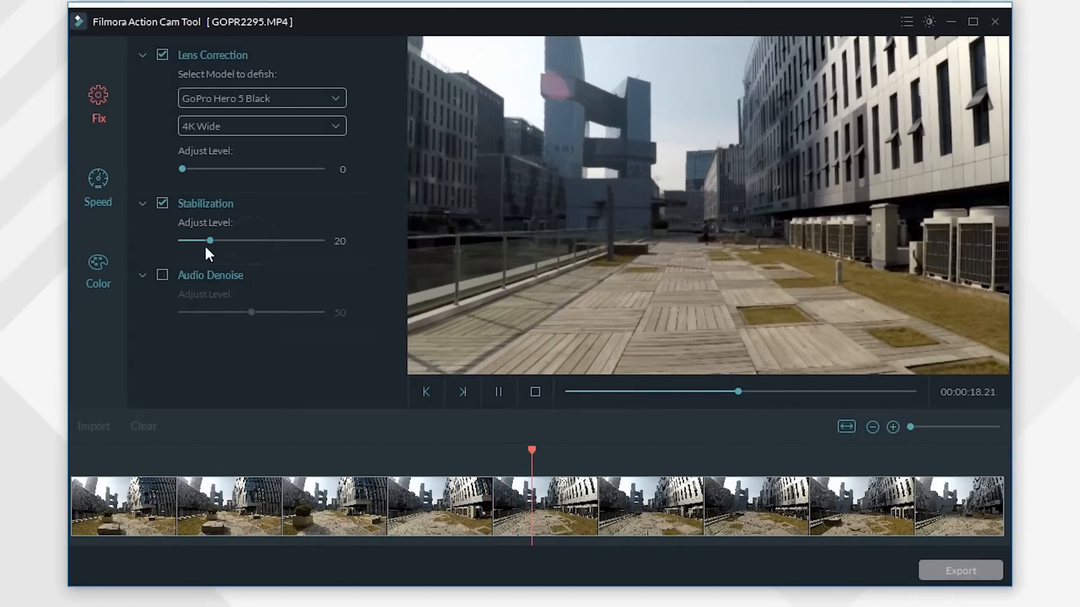
pyautogui.moveTo(210, 239); pyautogui.dragTo(203, 239)
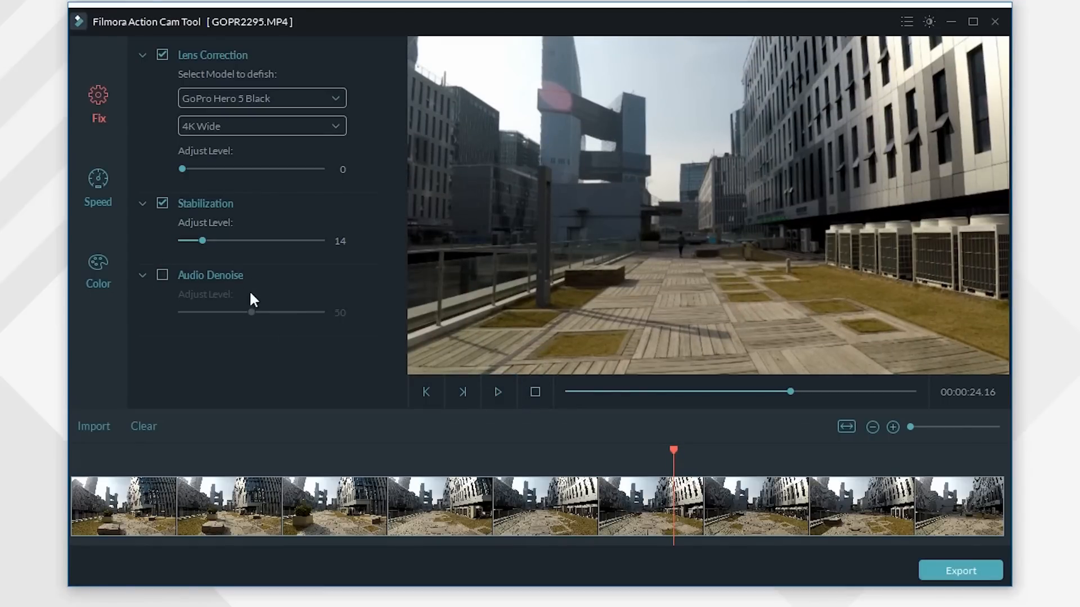
pyautogui.moveTo(250, 317)
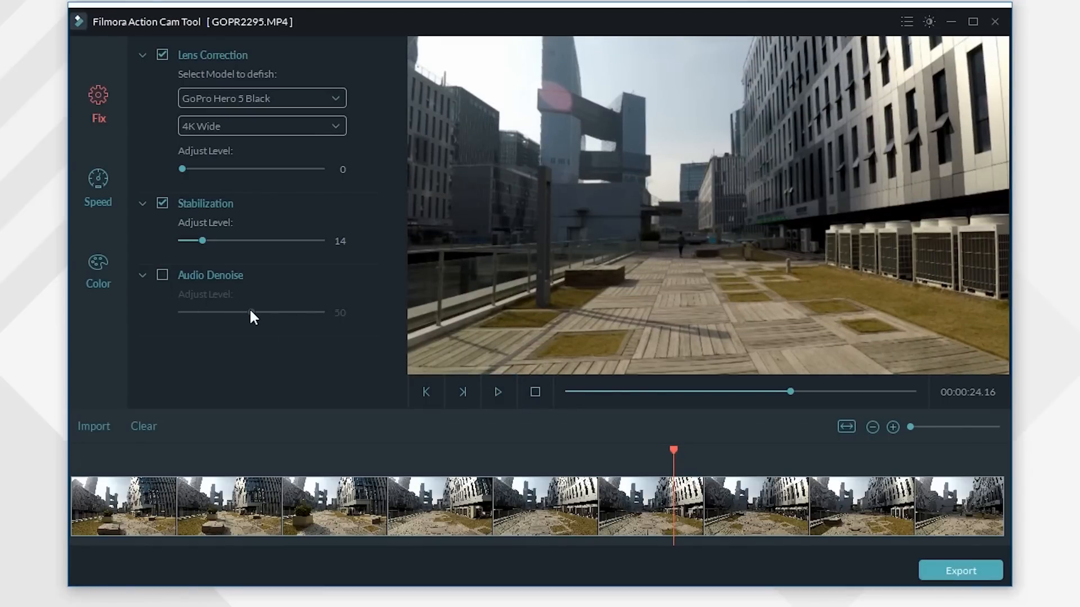
pyautogui.moveTo(791, 392); pyautogui.dragTo(613, 391)
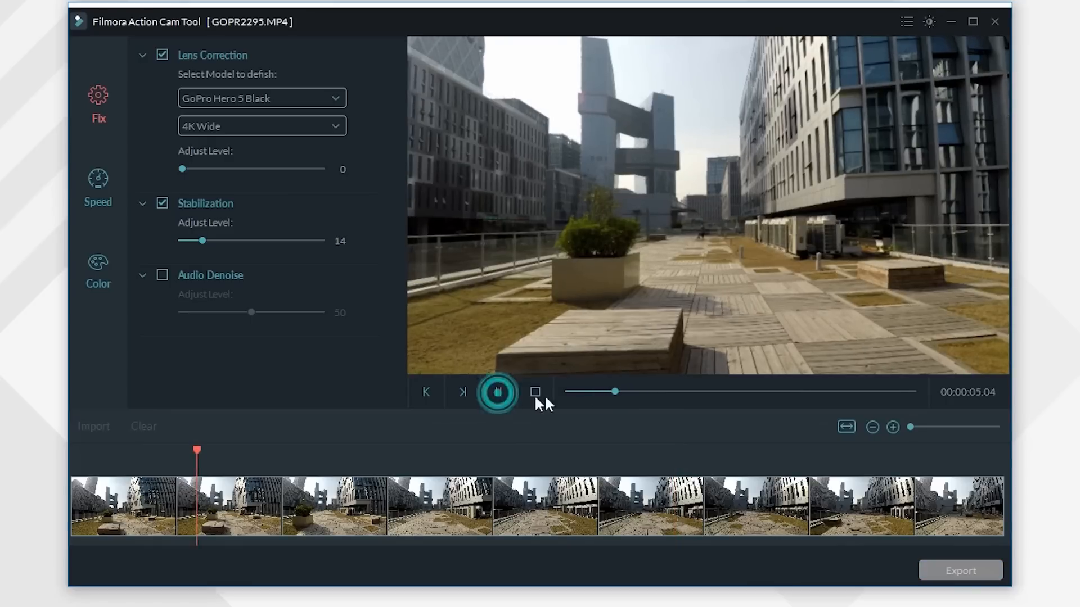
pyautogui.click(498, 392)
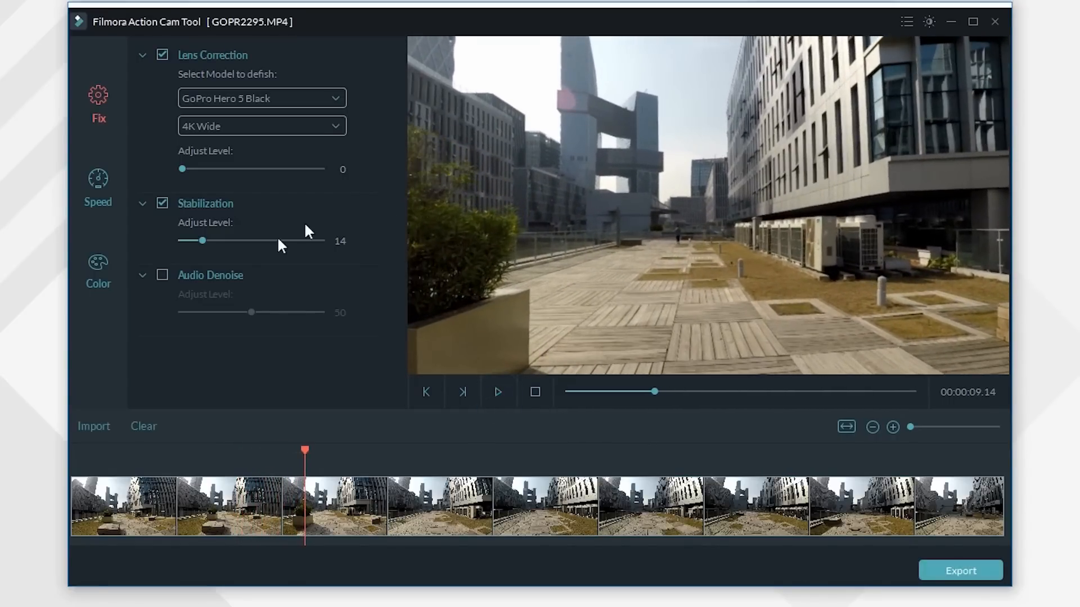
# Enable audio denoise, try levels from near zero to 100, and settle around 47 while listening
pyautogui.click(162, 275)
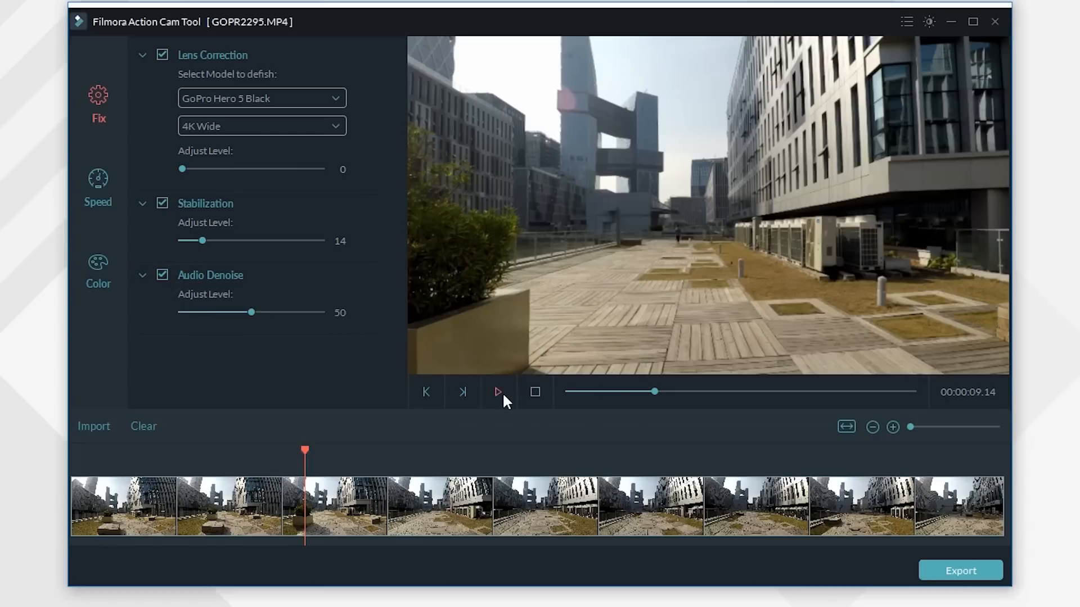
pyautogui.click(497, 392)
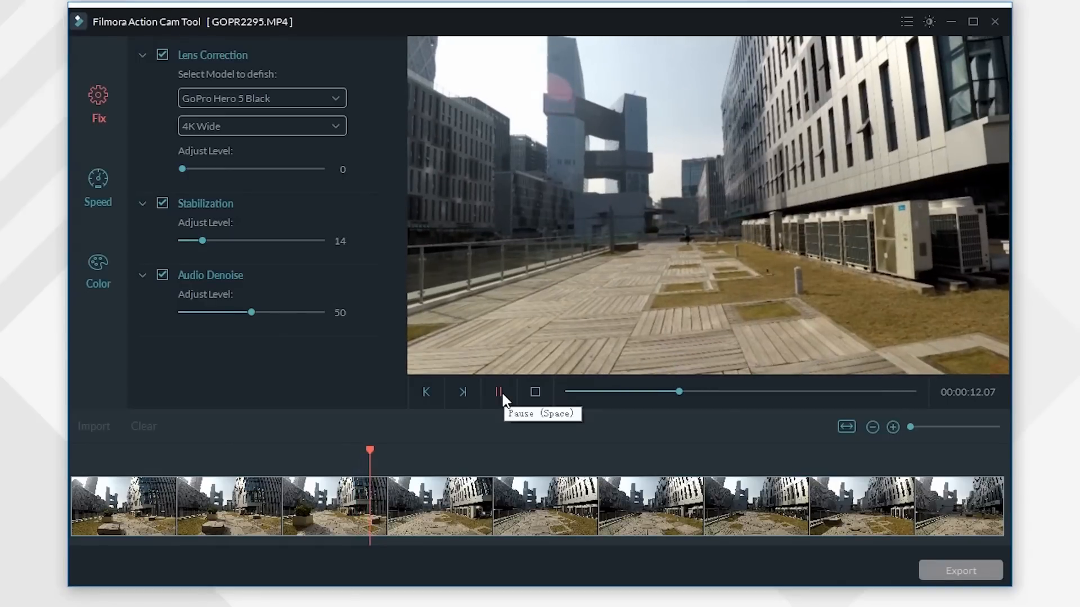
pyautogui.moveTo(251, 311); pyautogui.dragTo(202, 312)
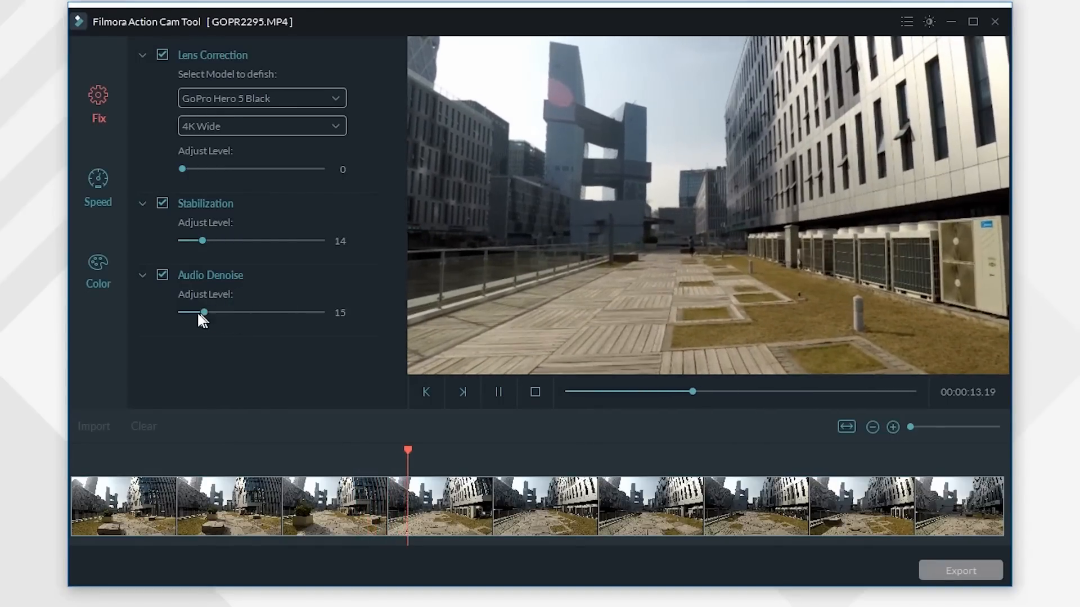
pyautogui.moveTo(202, 312); pyautogui.dragTo(182, 311)
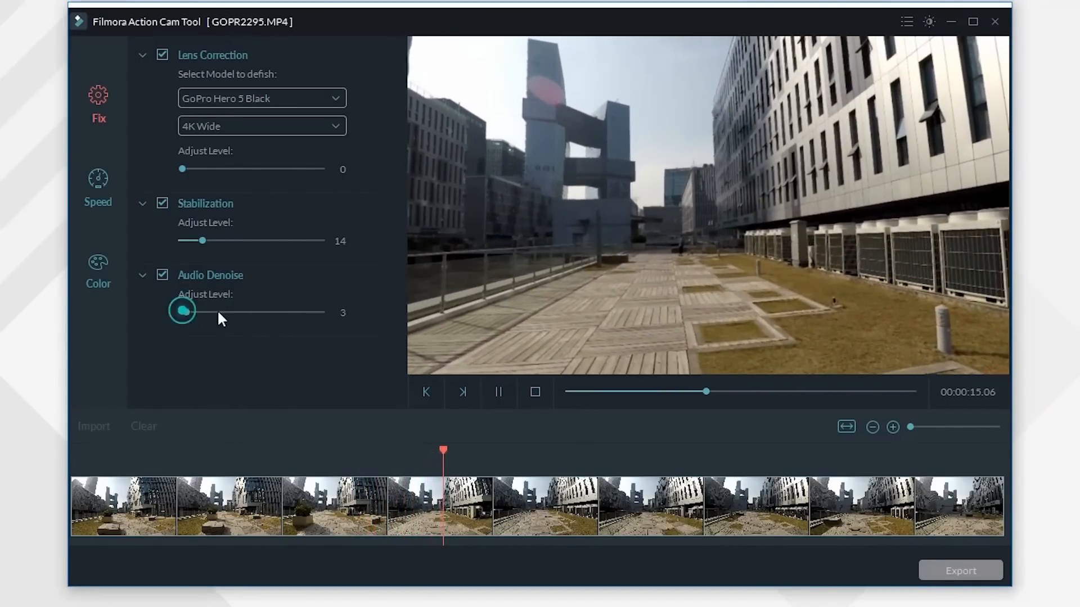
pyautogui.moveTo(183, 312); pyautogui.dragTo(323, 311)
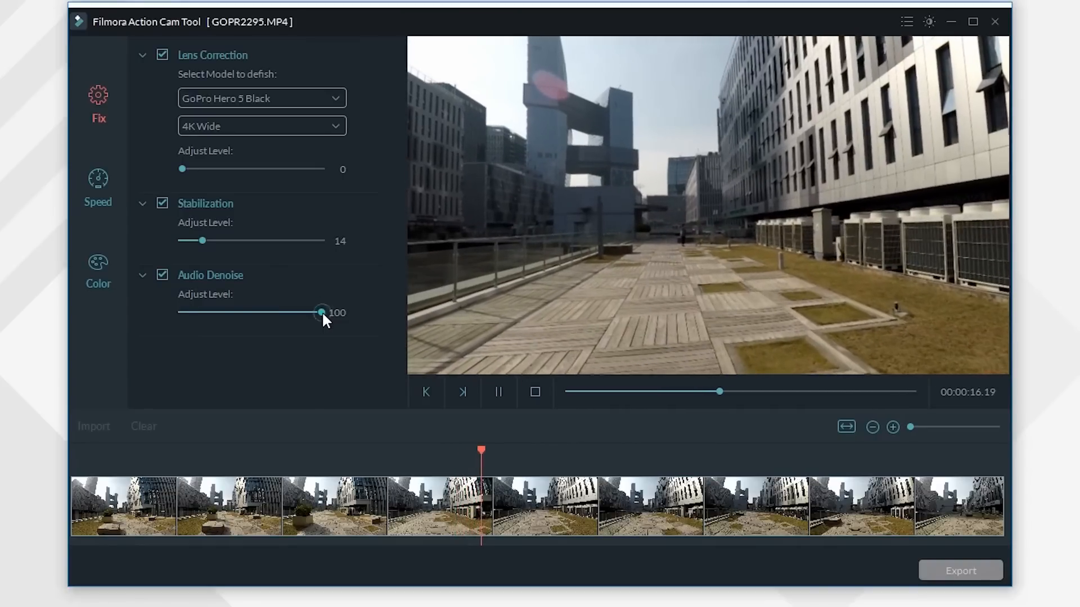
pyautogui.moveTo(322, 311); pyautogui.dragTo(248, 311)
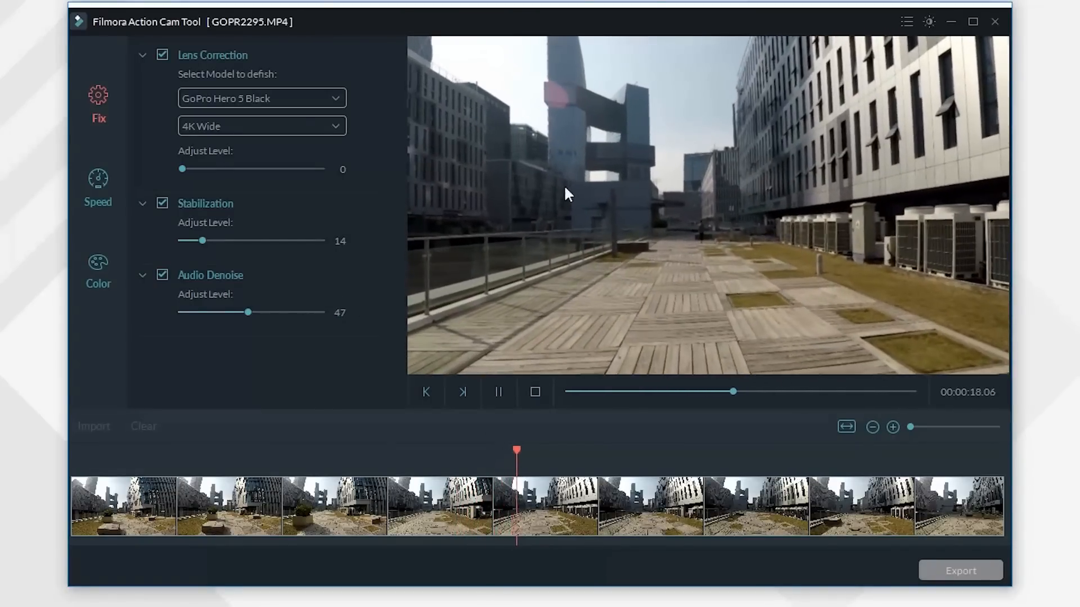
pyautogui.click(499, 393)
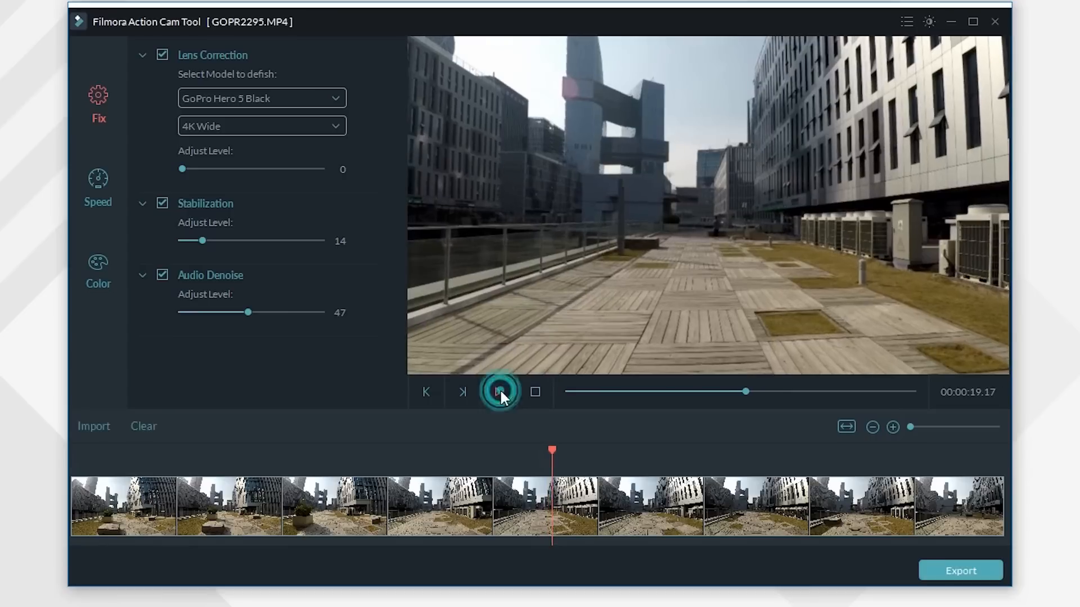
pyautogui.click(498, 392)
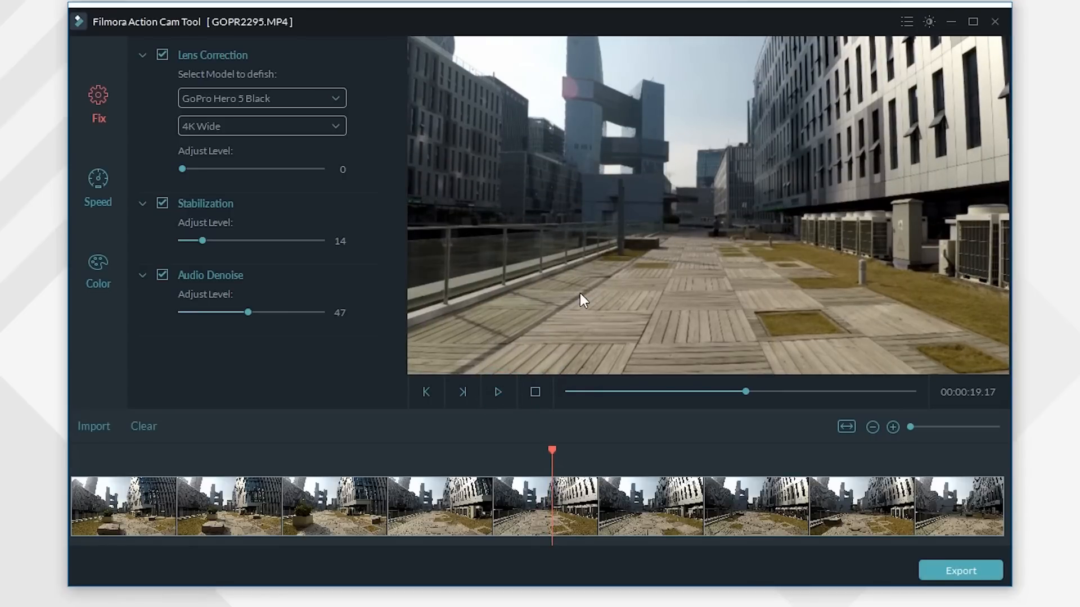
pyautogui.moveTo(418, 388)
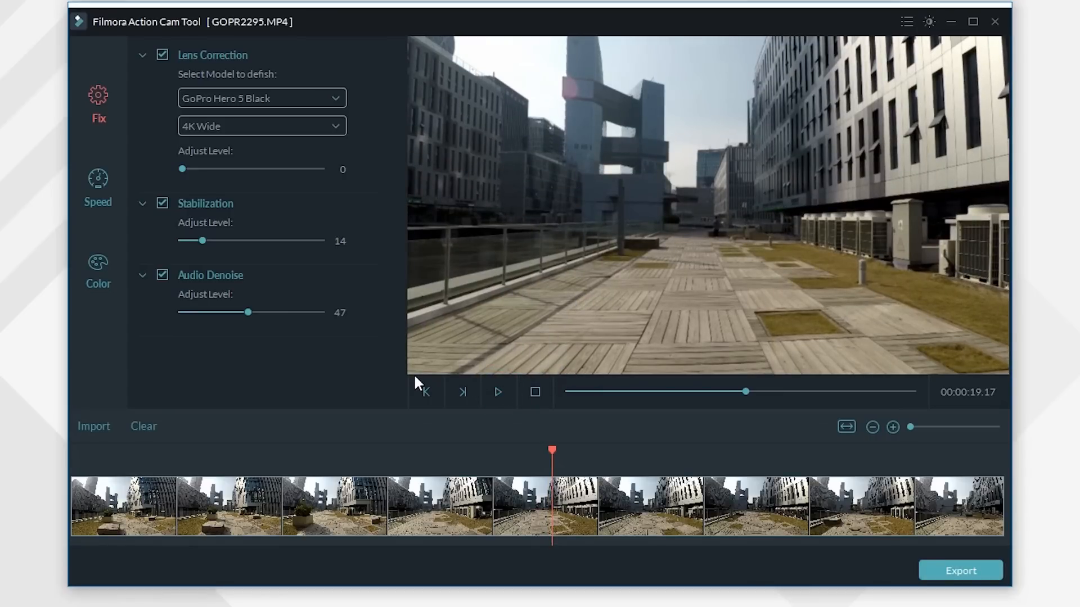
pyautogui.click(97, 178)
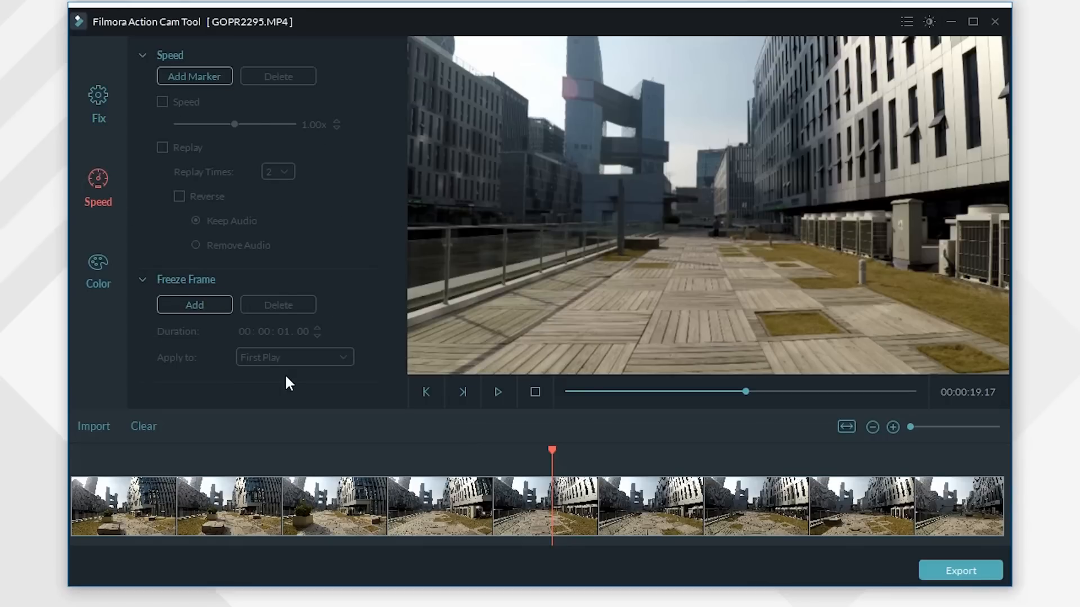
# Apply the Batman 3D LUT in the Color settings
pyautogui.click(99, 270)
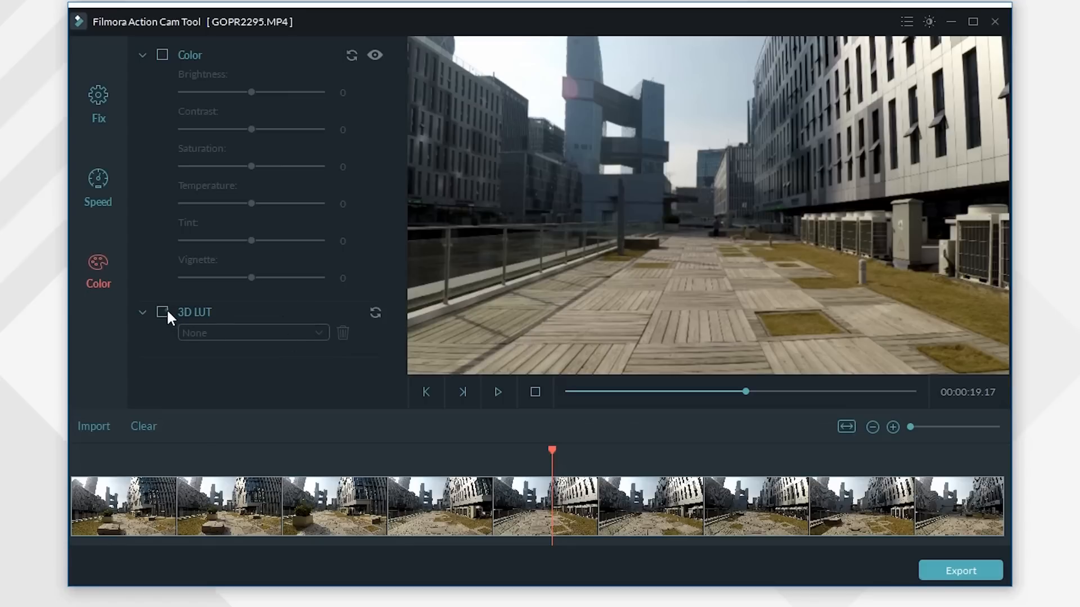
pyautogui.click(162, 313)
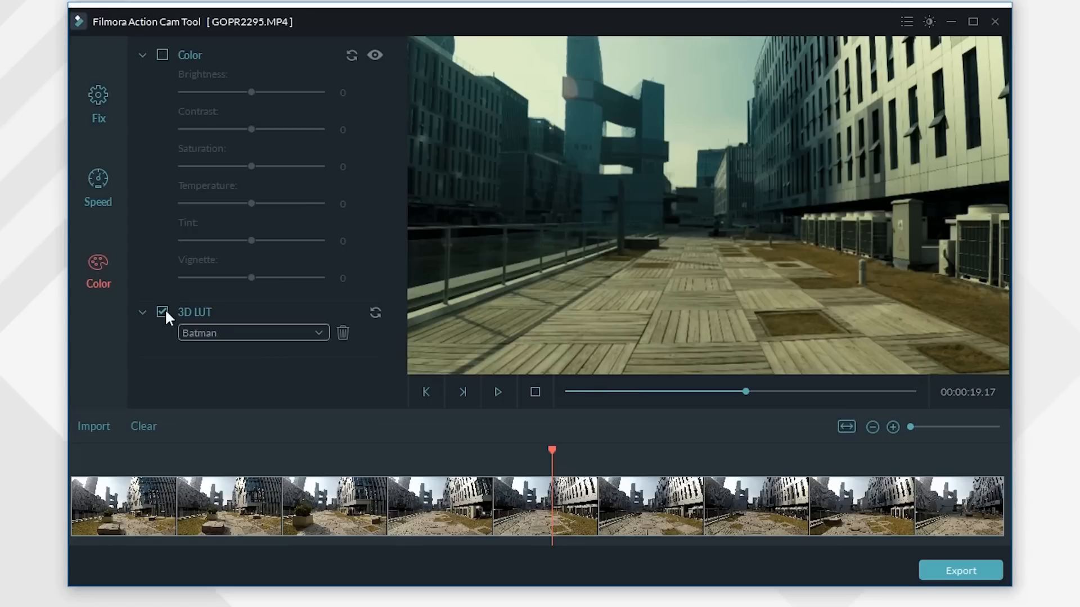
# Export the corrected clip as MP4 at Same As Source resolution with default output settings
pyautogui.click(961, 569)
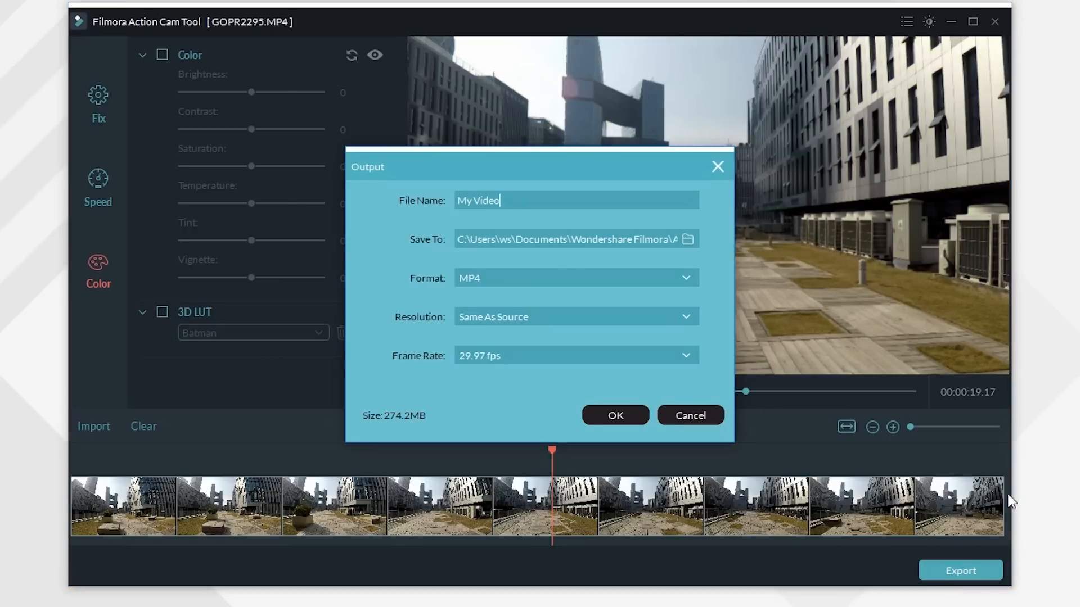
pyautogui.moveTo(617, 417)
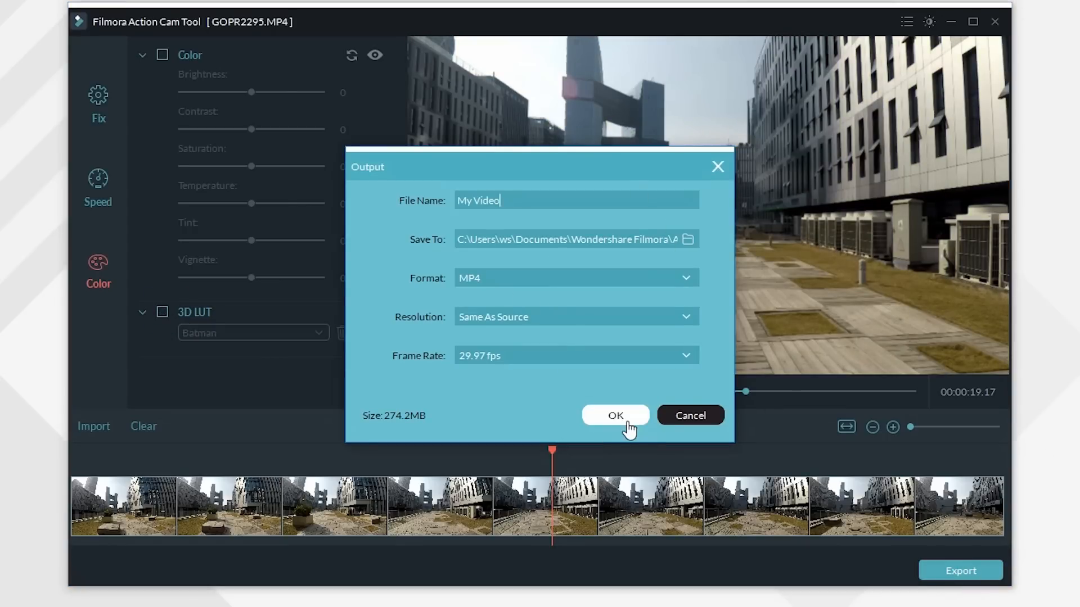
pyautogui.click(615, 416)
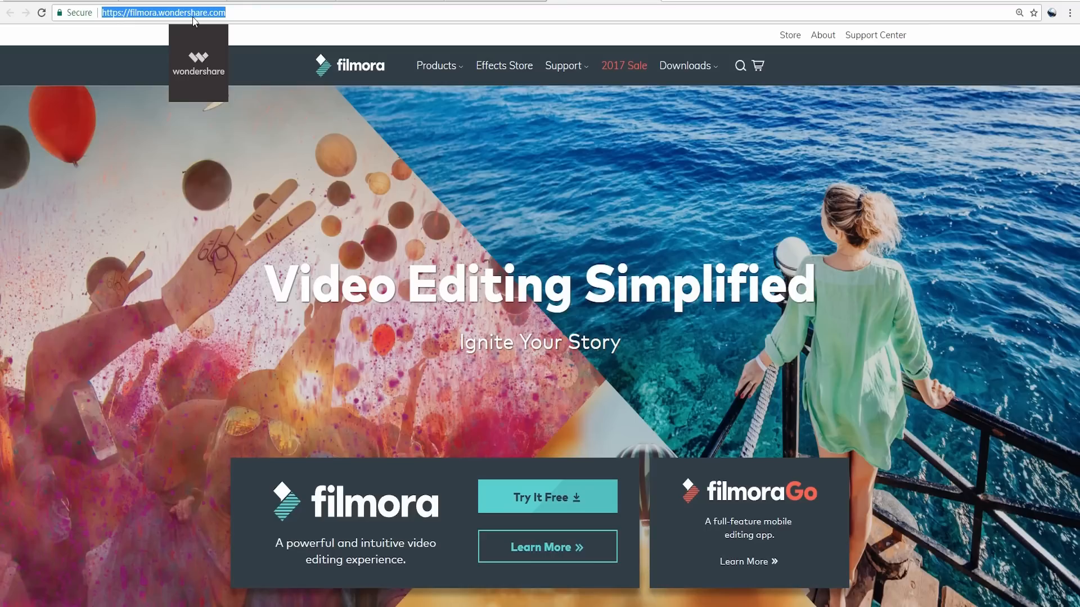
# Scroll down the Filmora homepage past the Video Editing Simplified banner
pyautogui.scroll(-3)
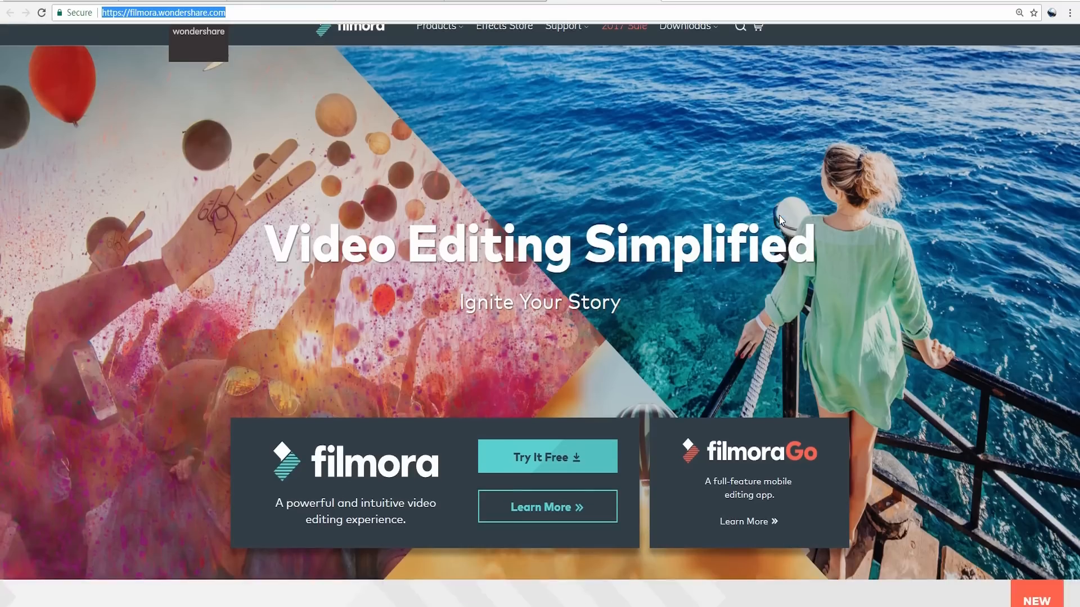
pyautogui.scroll(-3)
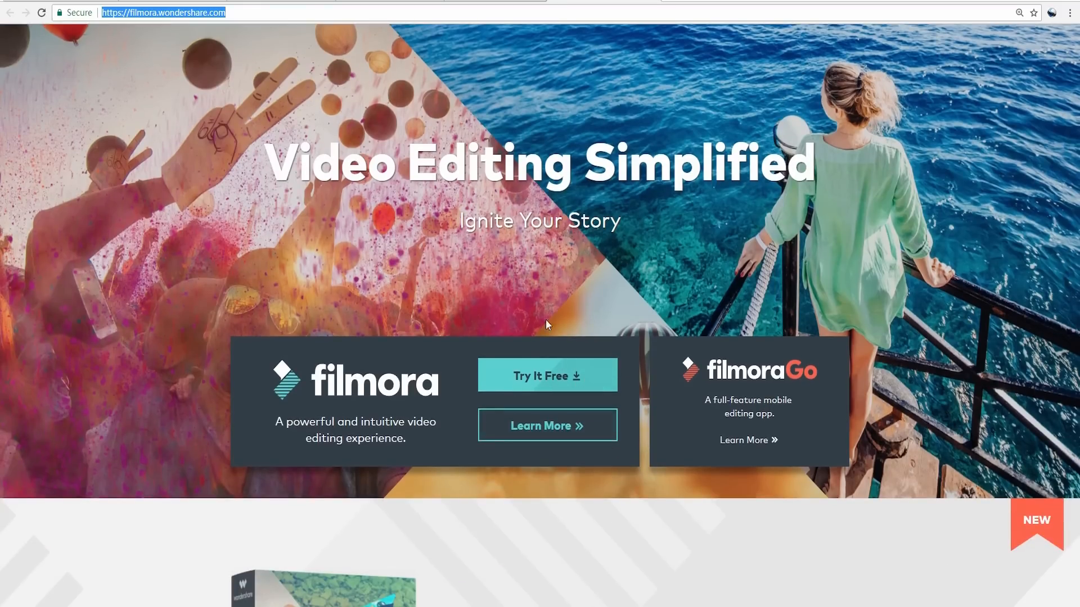